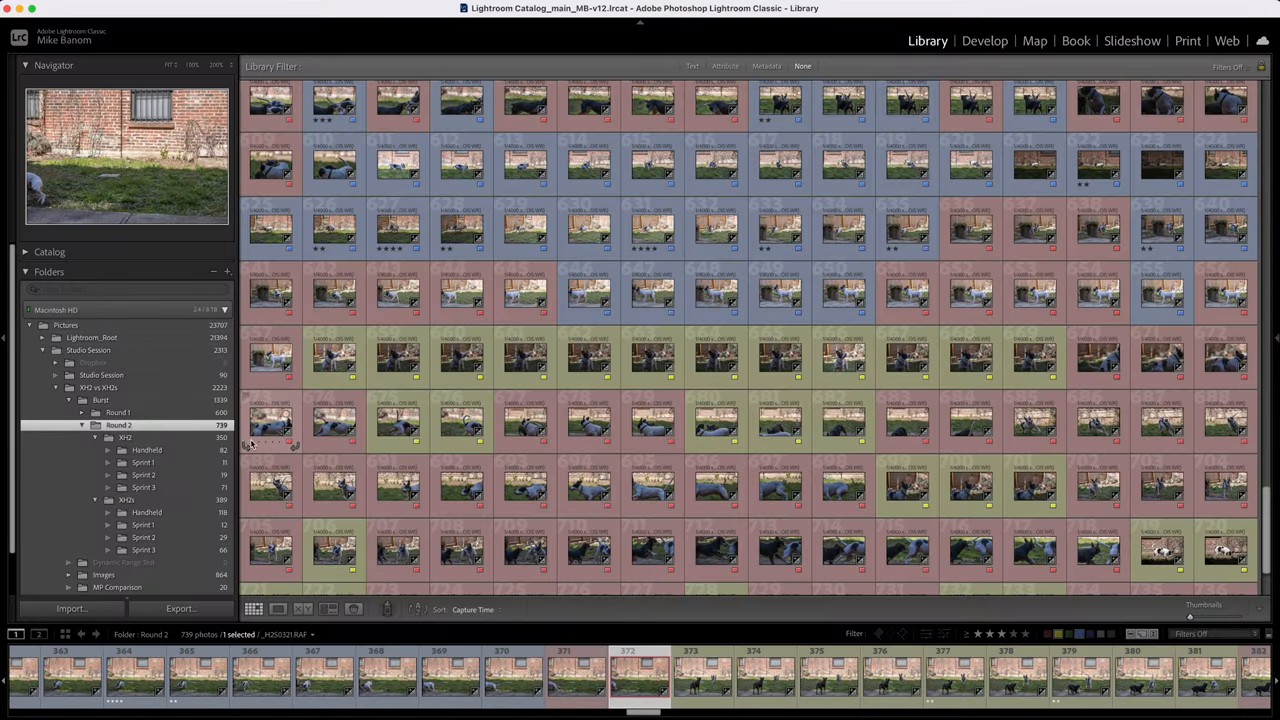
Toggle between the Round 2, XH2 and XH2S folders, finishing on the X-H2 shots
{"action": "left_click", "coordinate": [124, 436]}
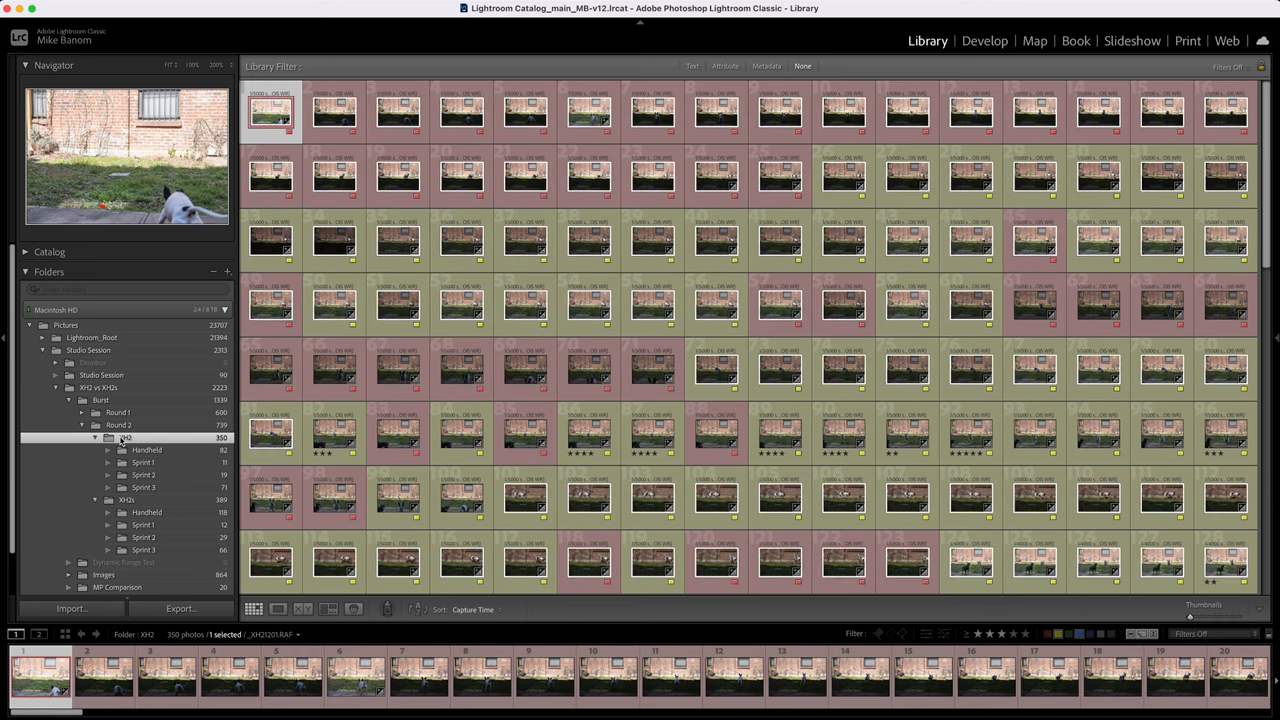
{"action": "left_click", "coordinate": [128, 500]}
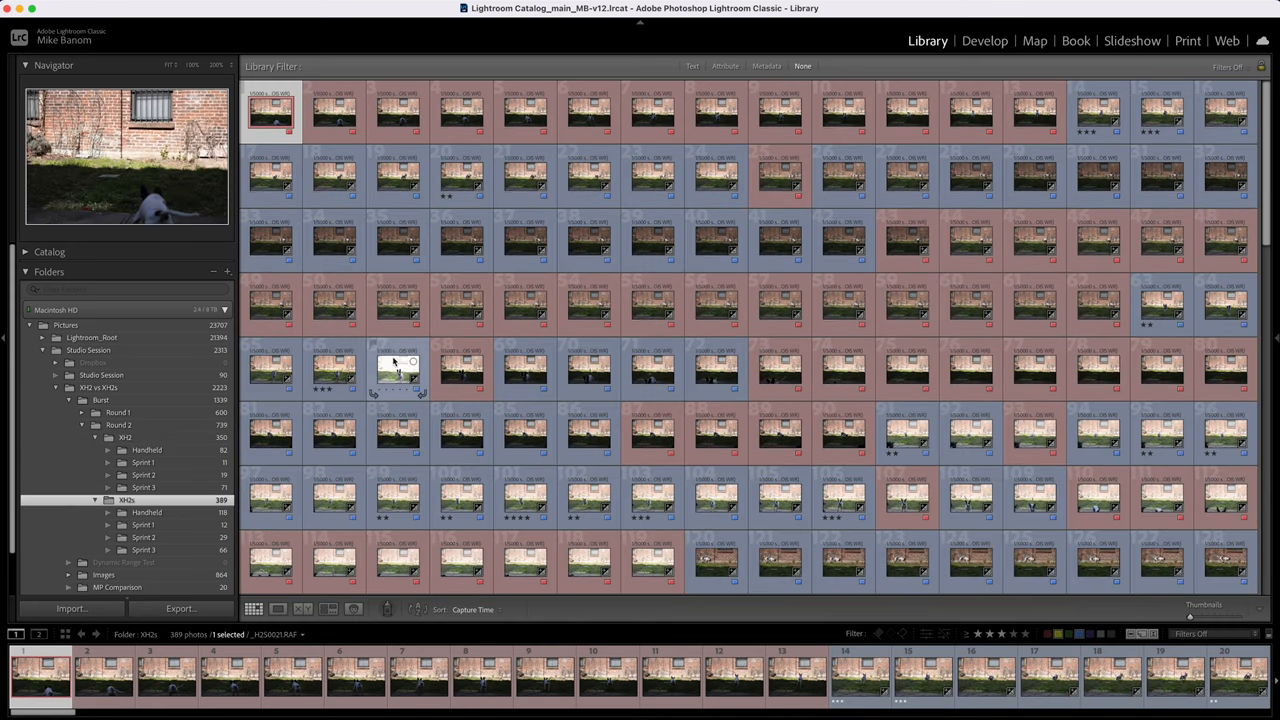
{"action": "left_click", "coordinate": [120, 424]}
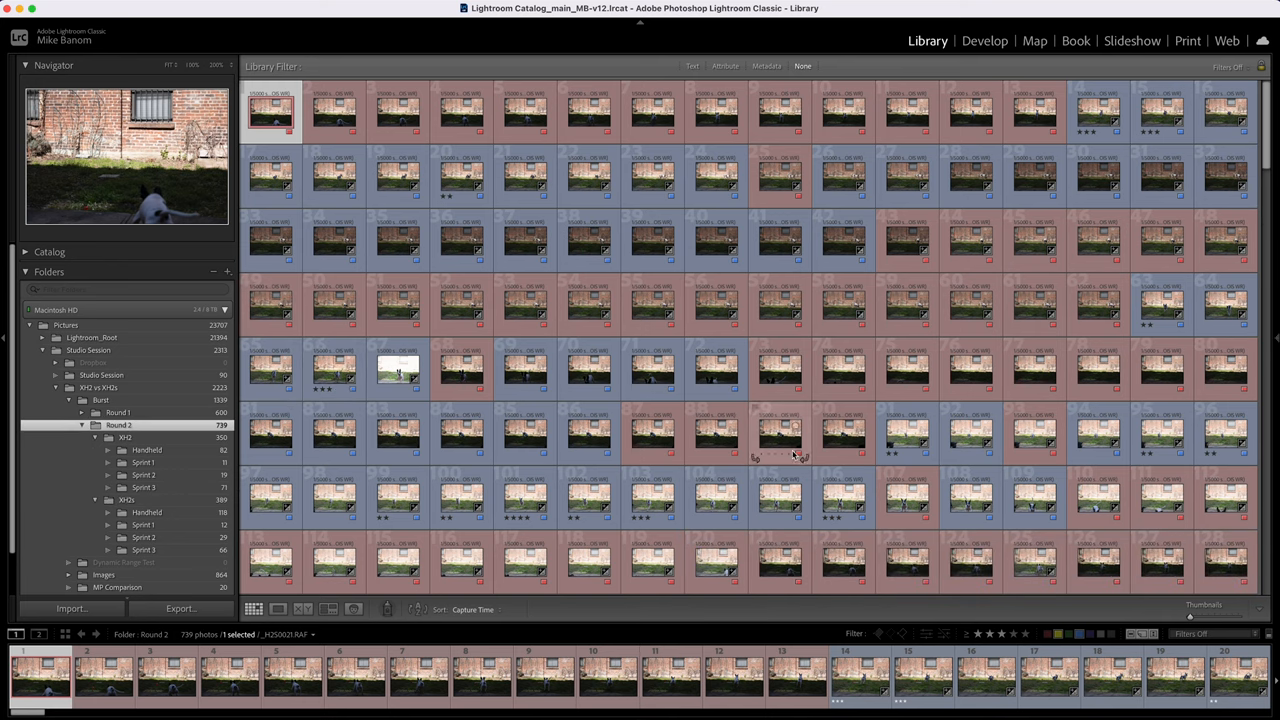
{"action": "left_click", "coordinate": [124, 436]}
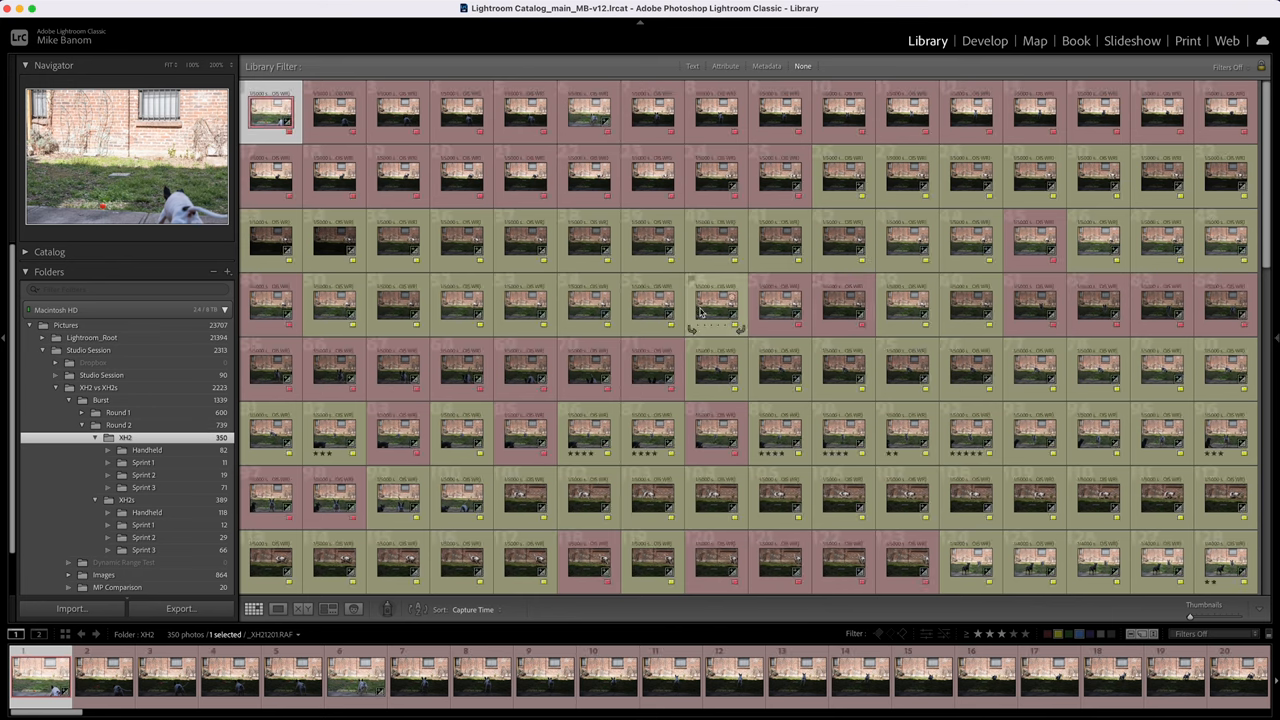
{"action": "left_click", "coordinate": [128, 500]}
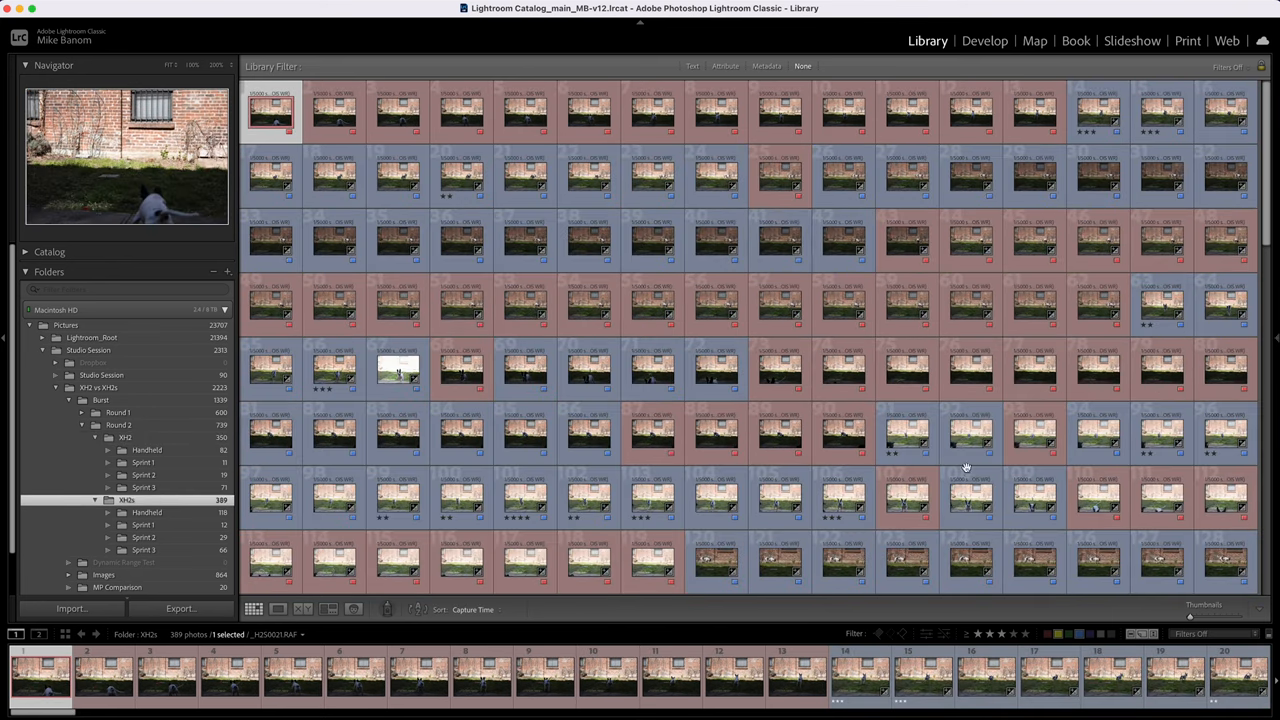
{"action": "left_click", "coordinate": [124, 436]}
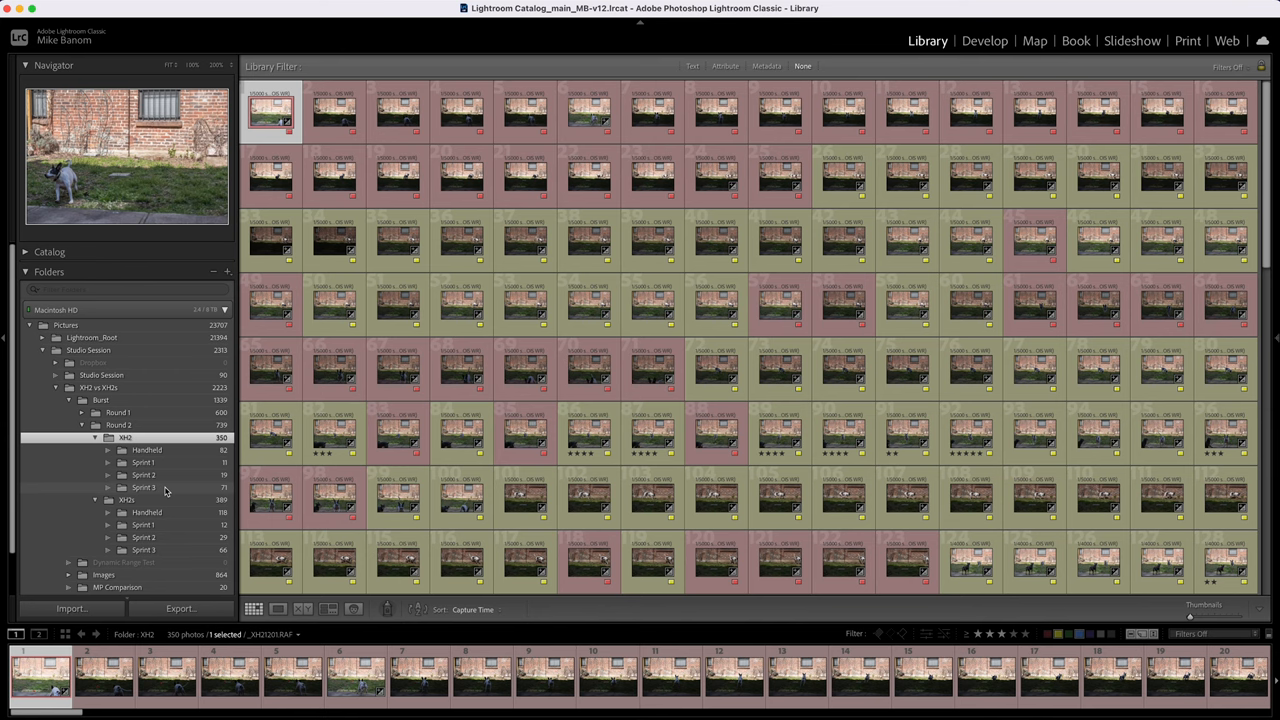
View frames from the X-H2 Sprint 1 burst full-size in Loupe
{"action": "left_click", "coordinate": [142, 464]}
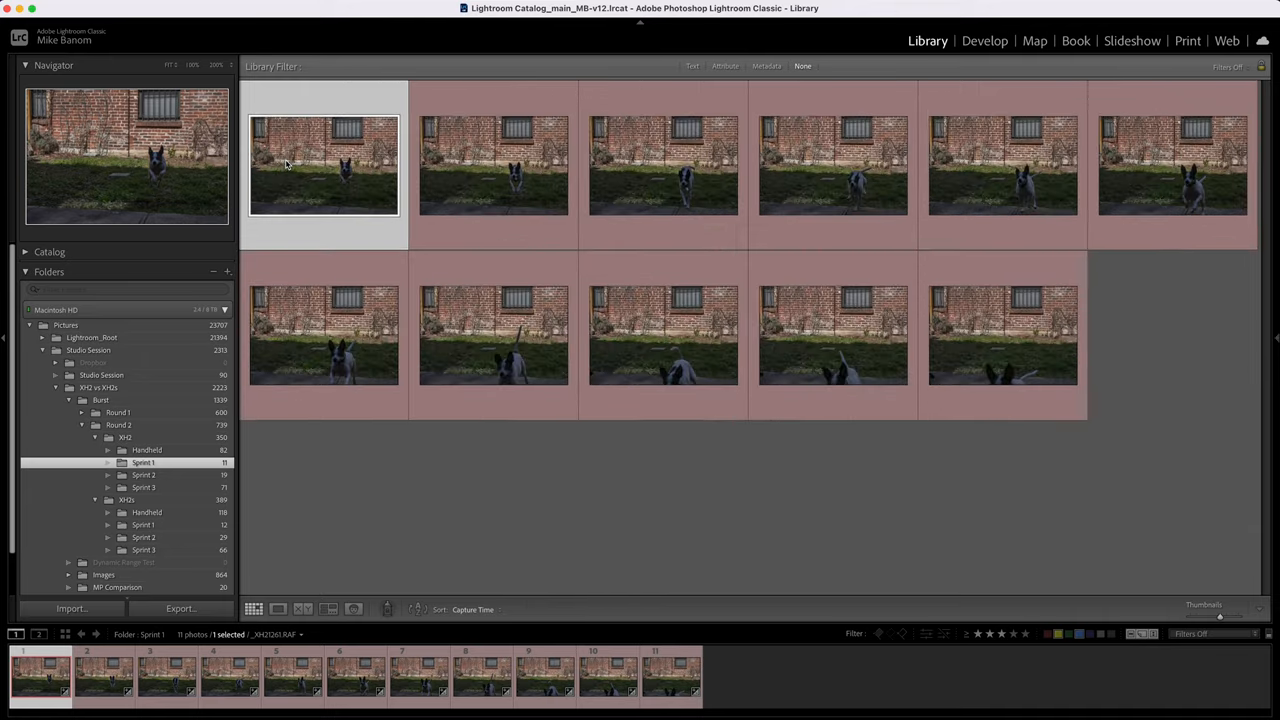
{"action": "double_click", "coordinate": [324, 164]}
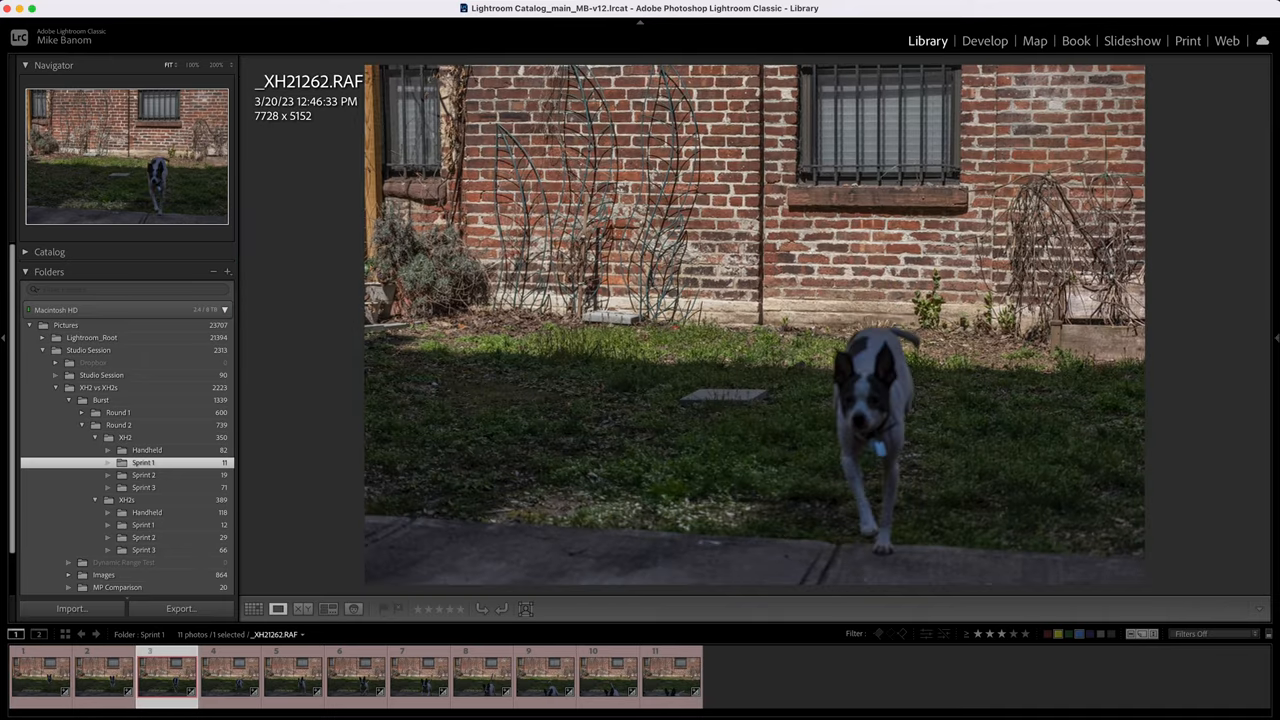
{"action": "left_click", "coordinate": [344, 690]}
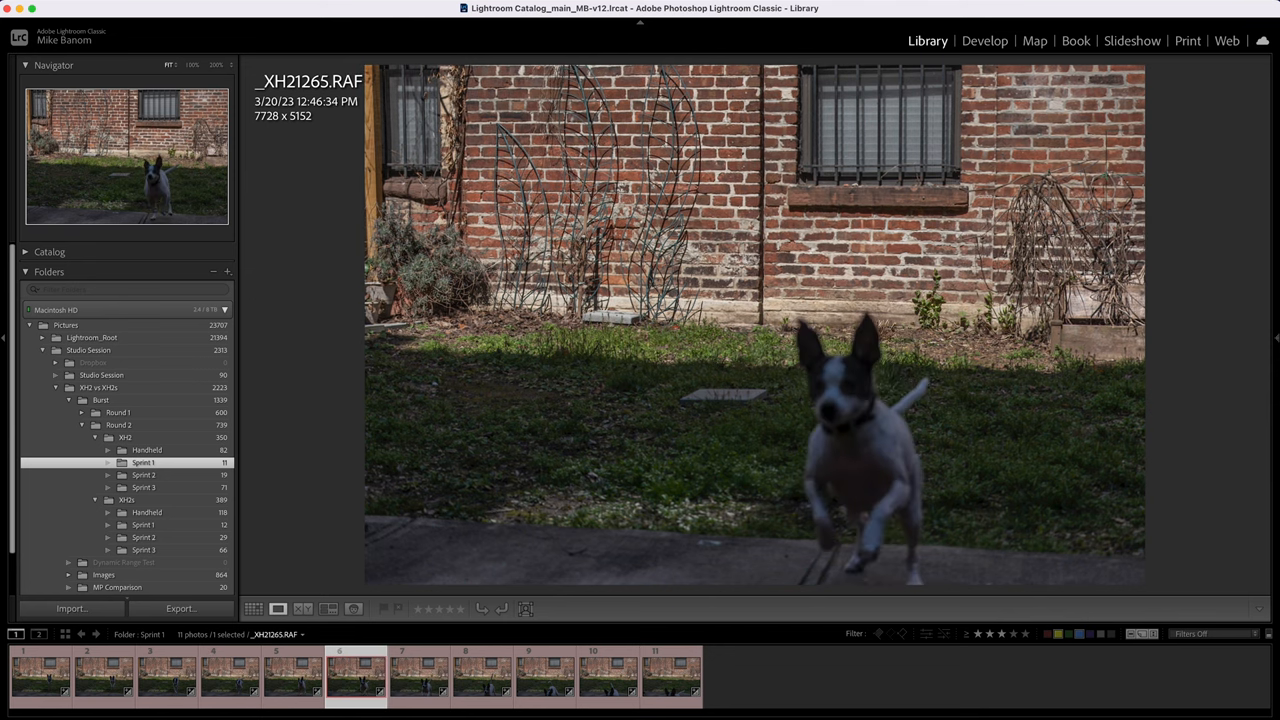
Check focus on zoomed X-H2S Sprint 1 frames, then bring up the X-H2 Sprint 2 burst
{"action": "left_click", "coordinate": [144, 524]}
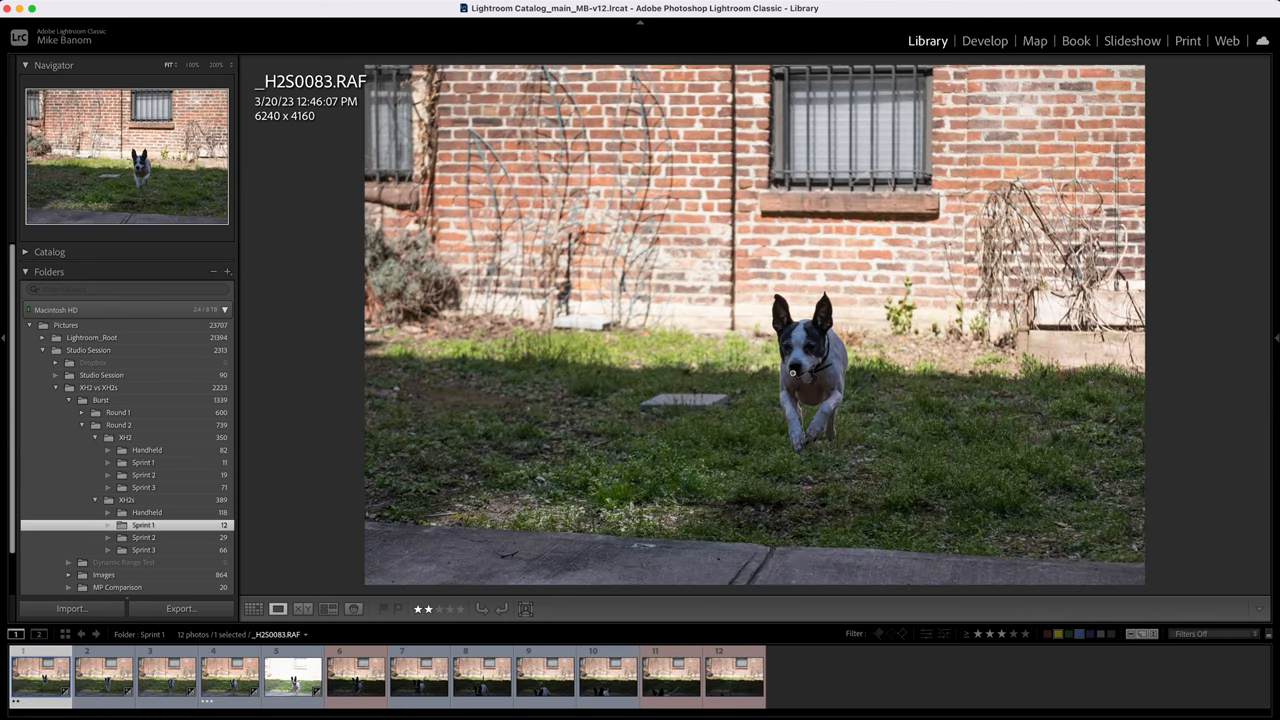
{"action": "left_click", "coordinate": [808, 368]}
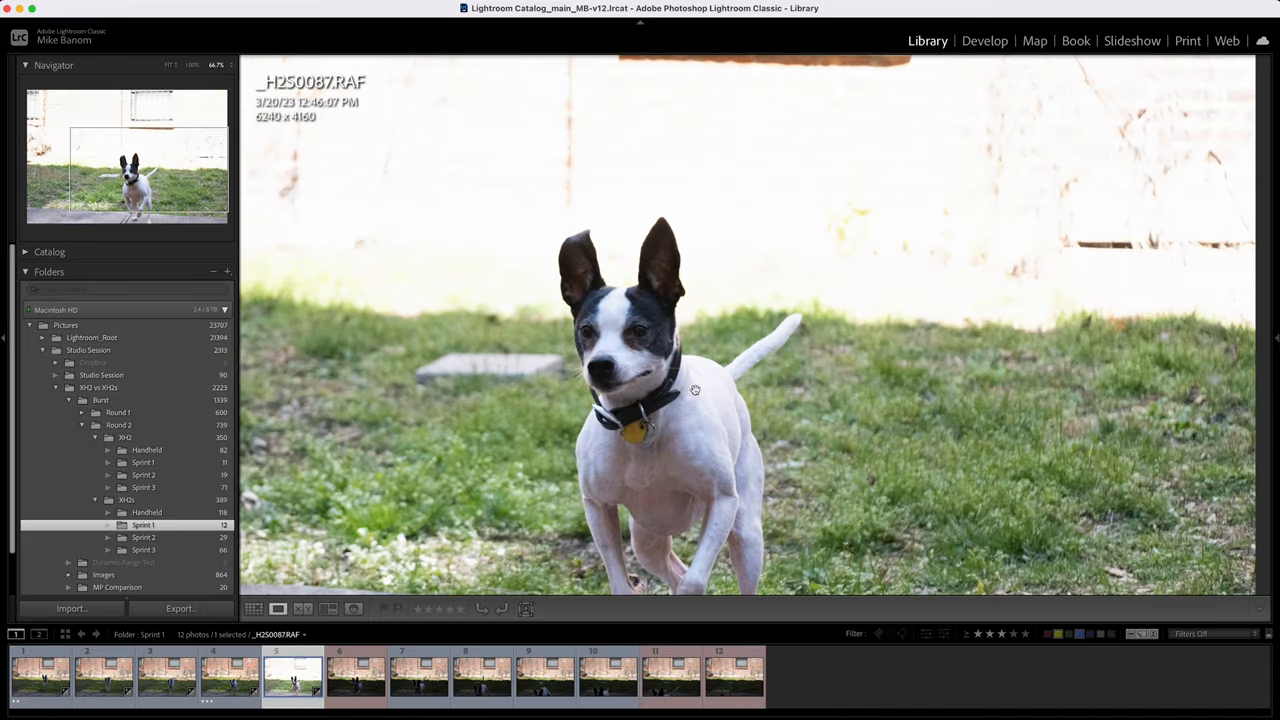
{"action": "left_click", "coordinate": [358, 688]}
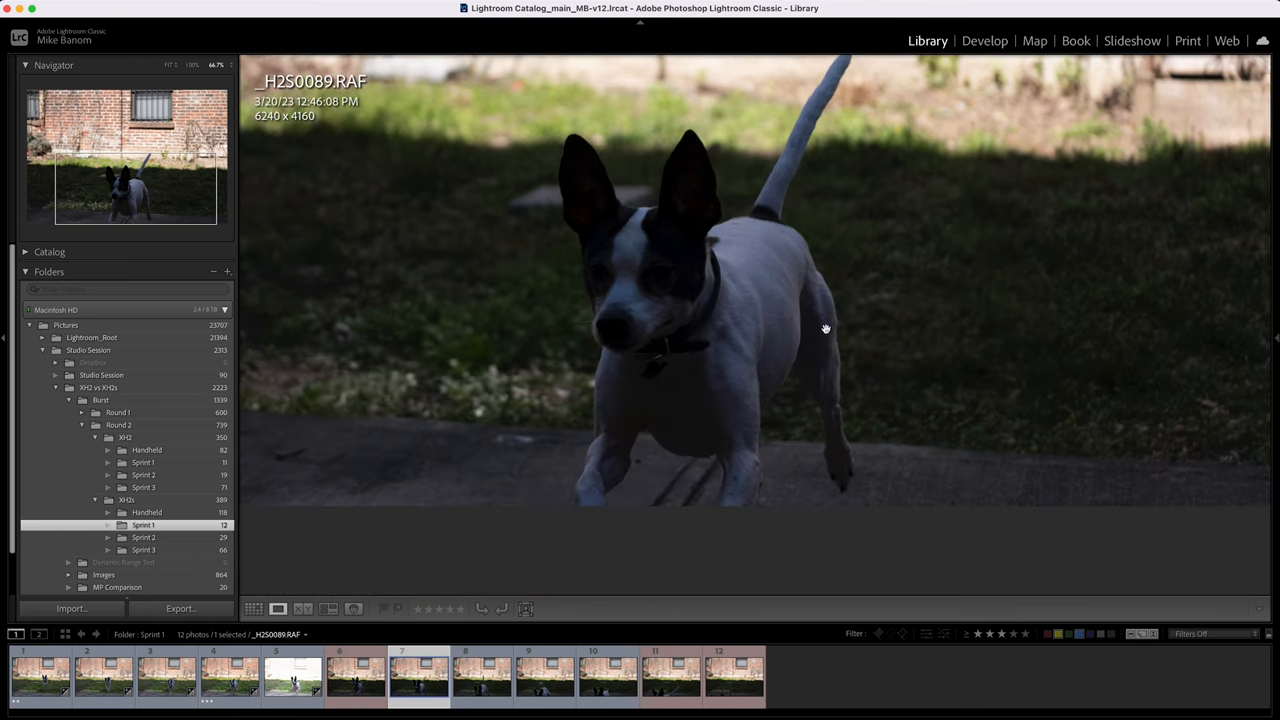
{"action": "left_click", "coordinate": [736, 688]}
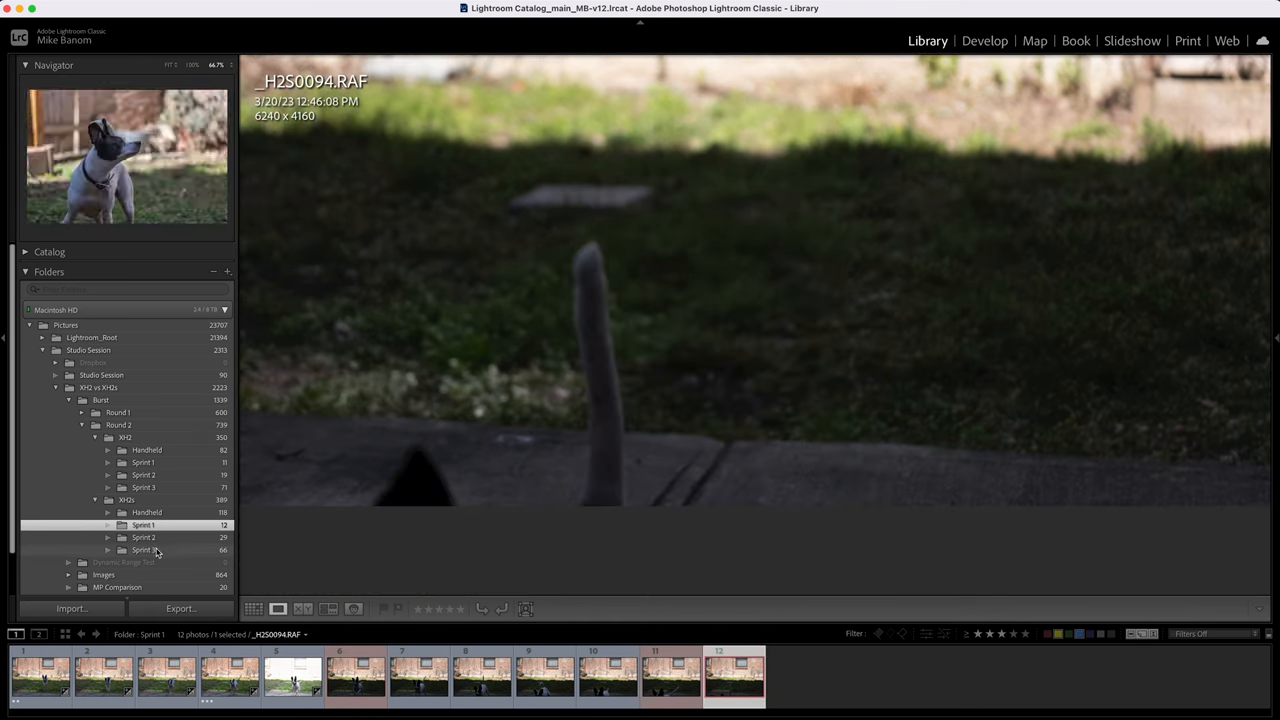
{"action": "left_click", "coordinate": [140, 474]}
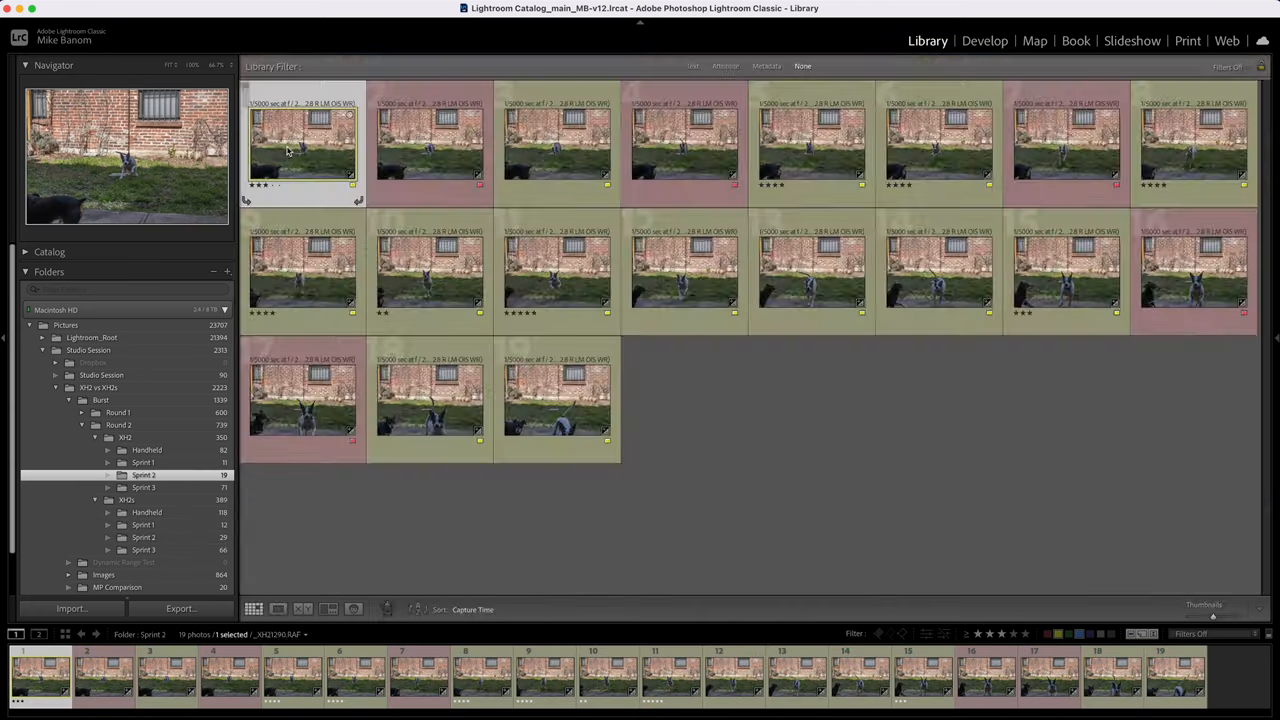
Inspect the X-H2 Sprint 2 frames one by one at 1:1 zoom on the dog
{"action": "double_click", "coordinate": [304, 150]}
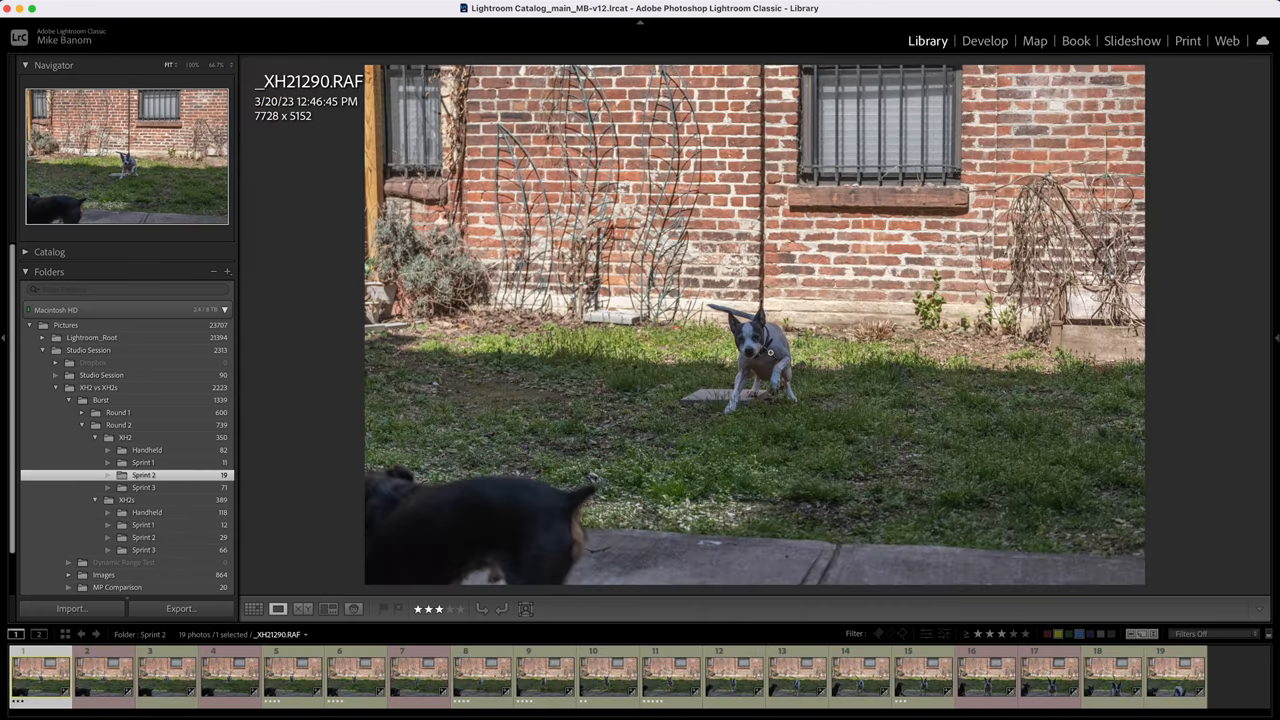
{"action": "left_click", "coordinate": [760, 352]}
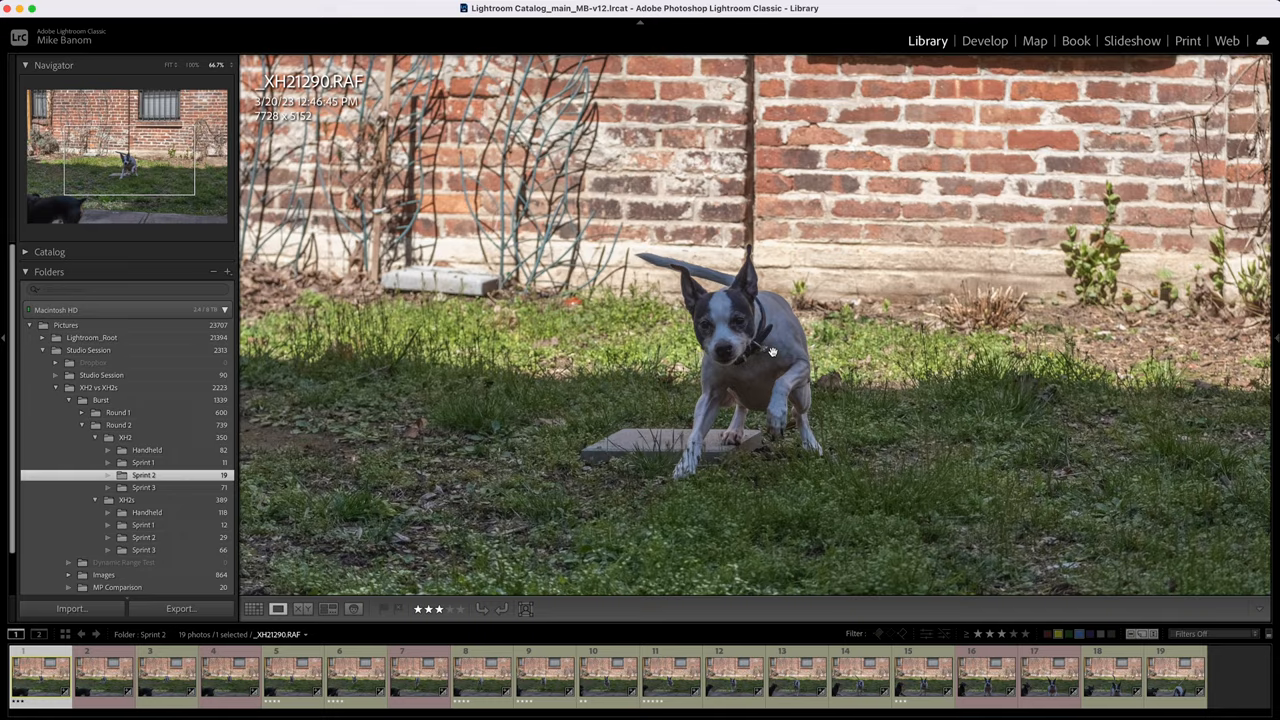
{"action": "left_click", "coordinate": [768, 350]}
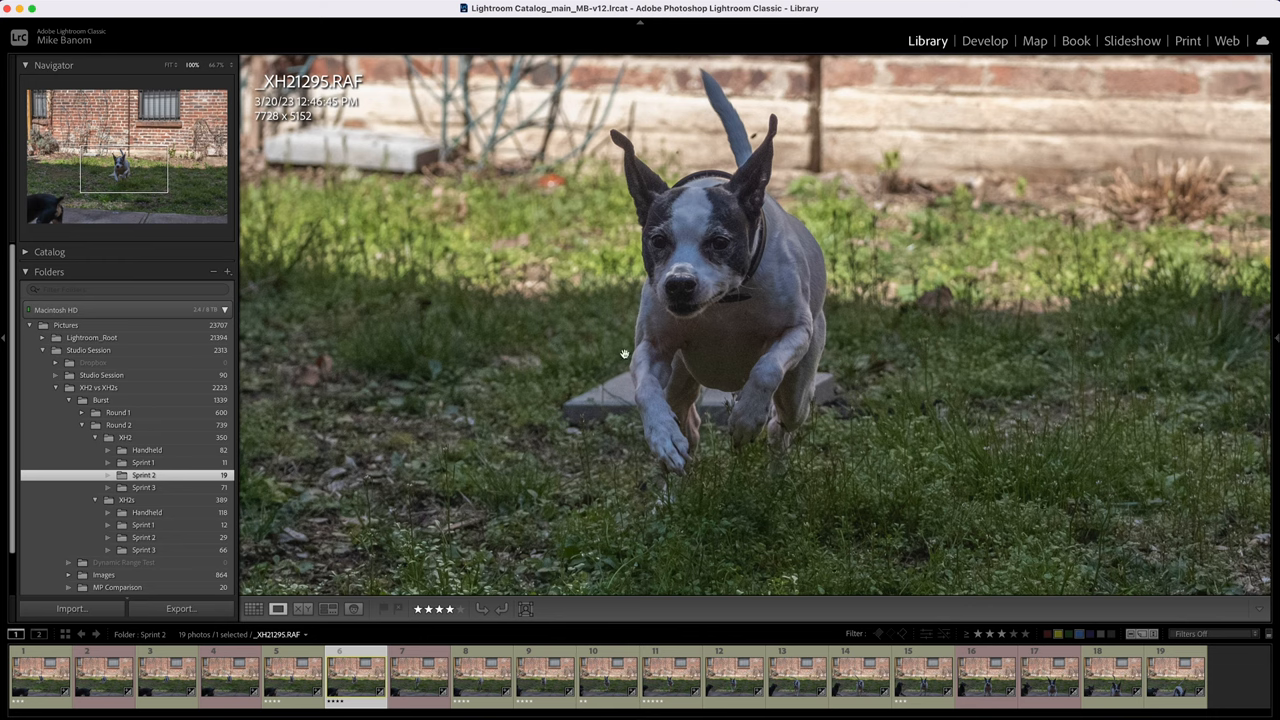
{"action": "left_click", "coordinate": [398, 688]}
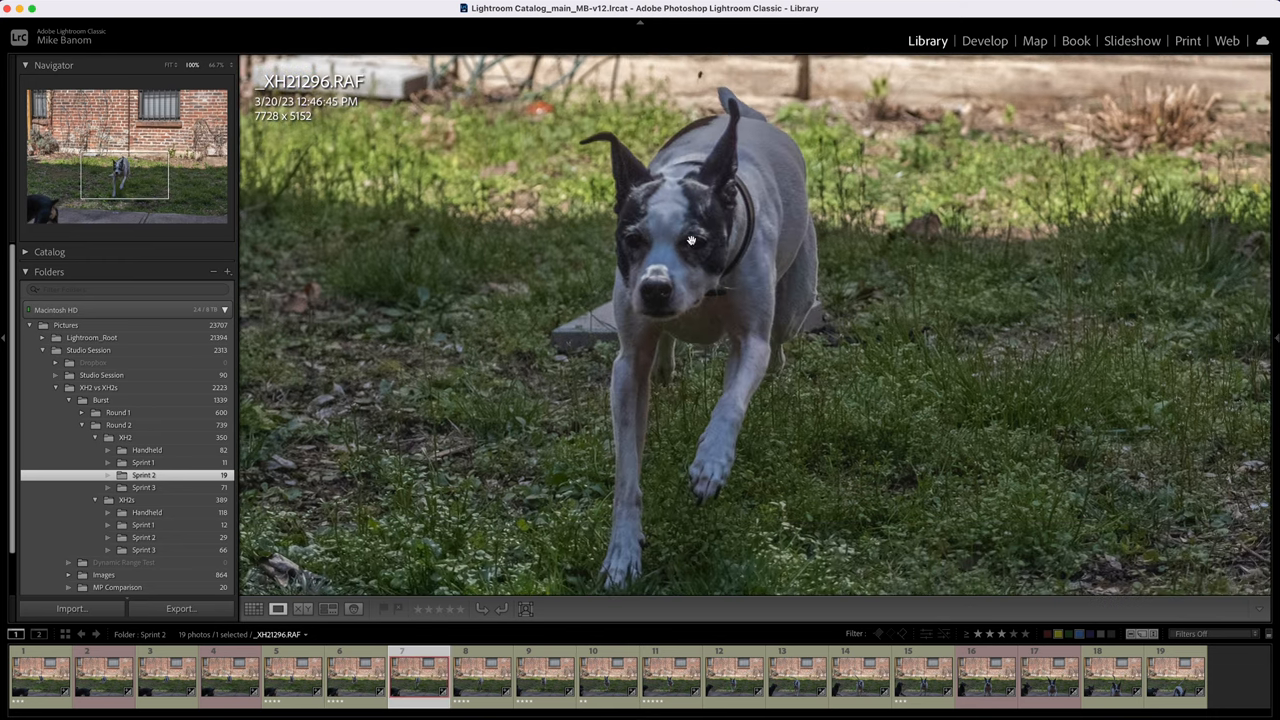
{"action": "left_click", "coordinate": [484, 688]}
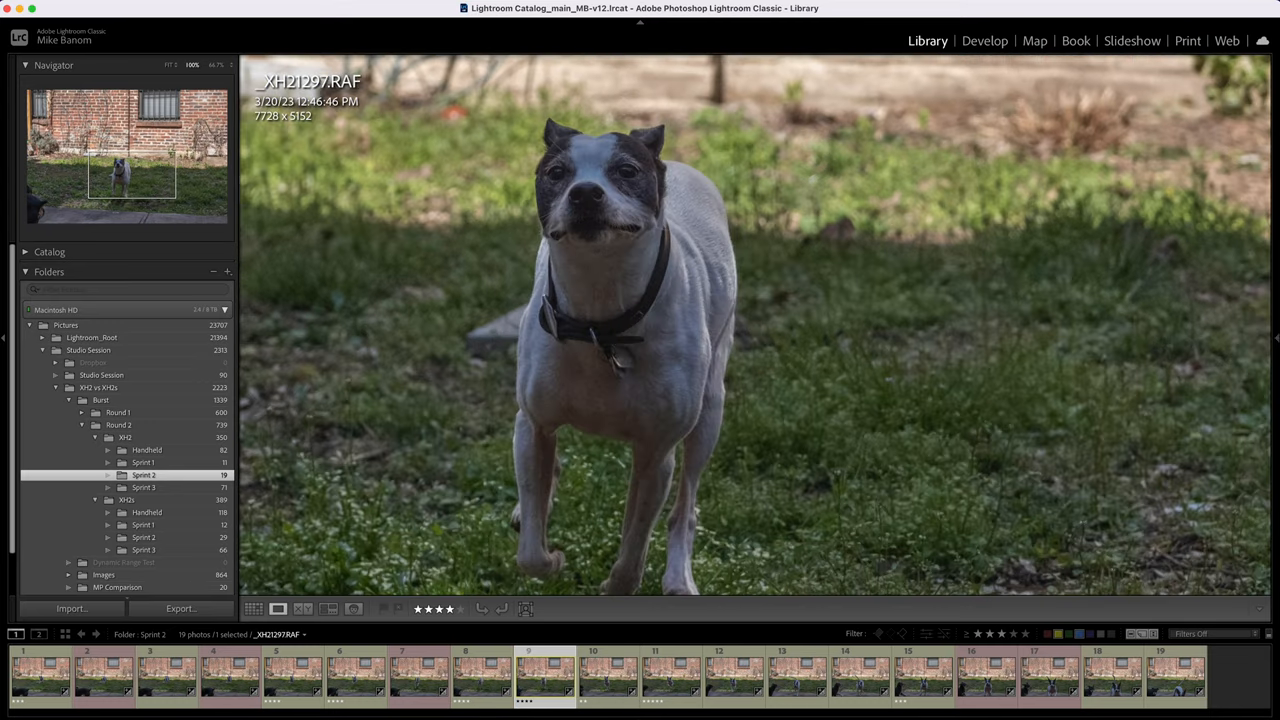
{"action": "left_click", "coordinate": [592, 684]}
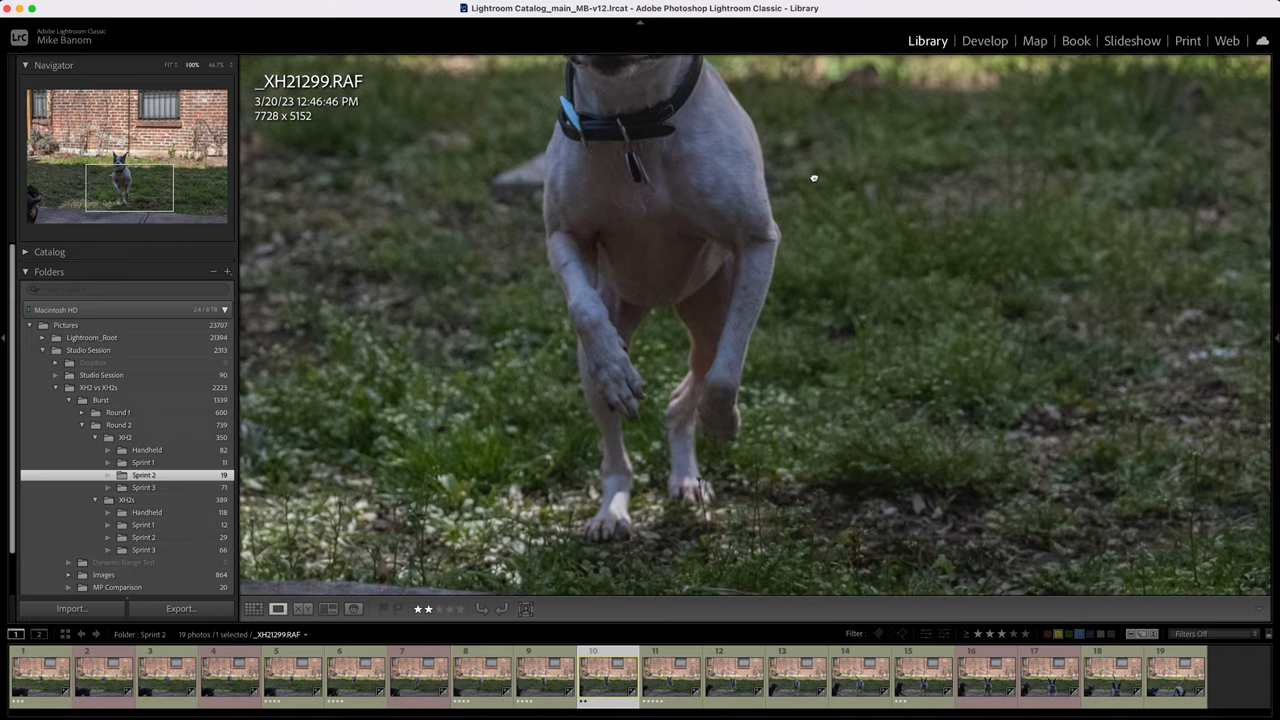
Switch to the X-H2S Sprint 2 burst and step forward to frame _H2S0124
{"action": "left_click", "coordinate": [660, 684]}
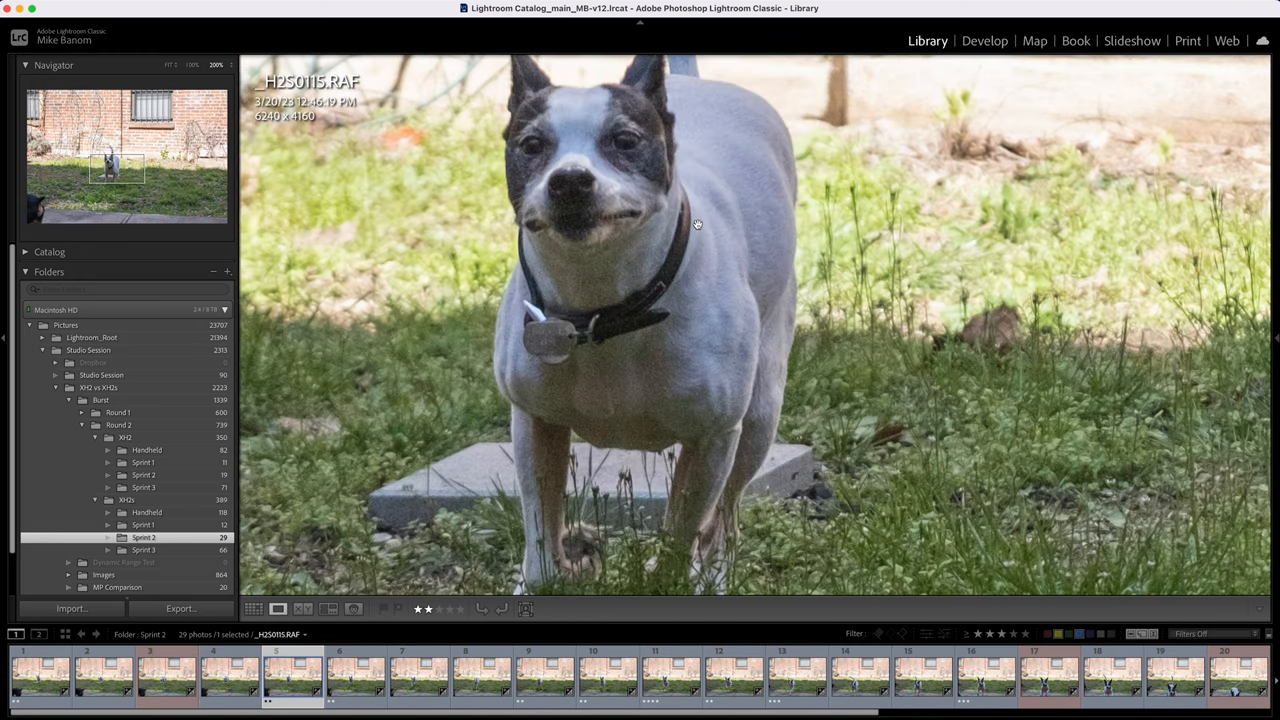
{"action": "left_click", "coordinate": [596, 684]}
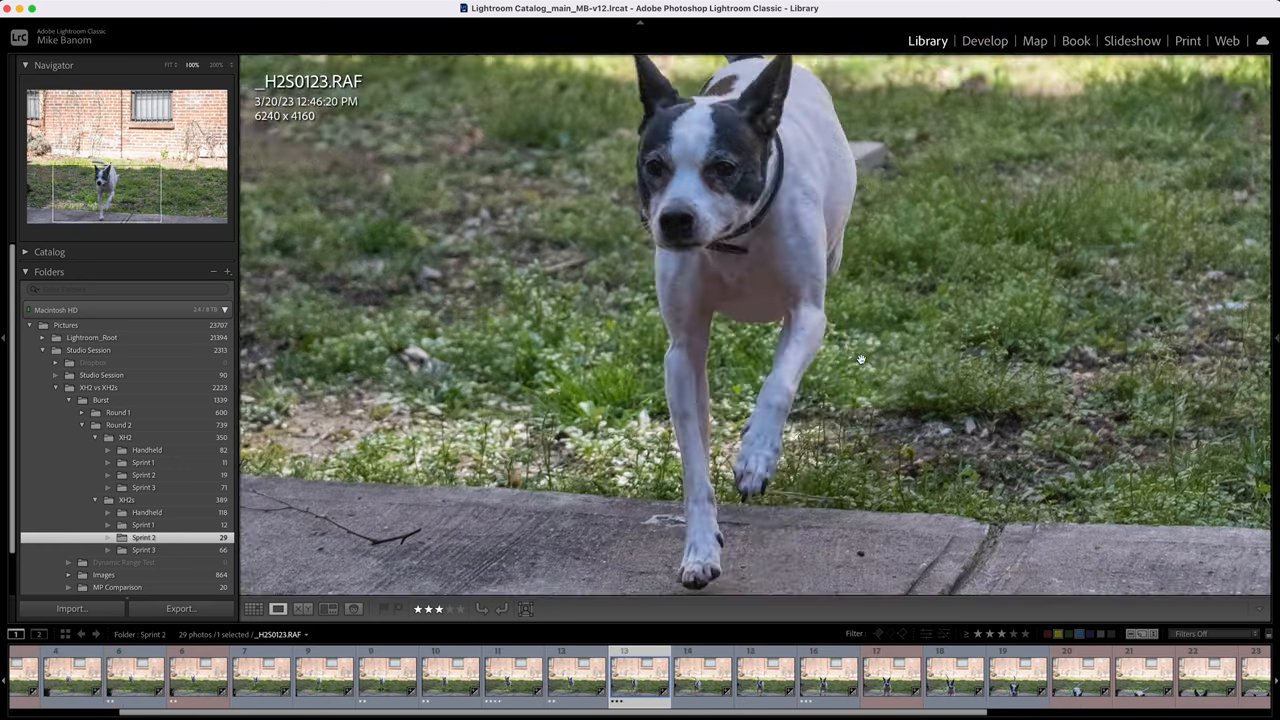
{"action": "key", "text": "right"}
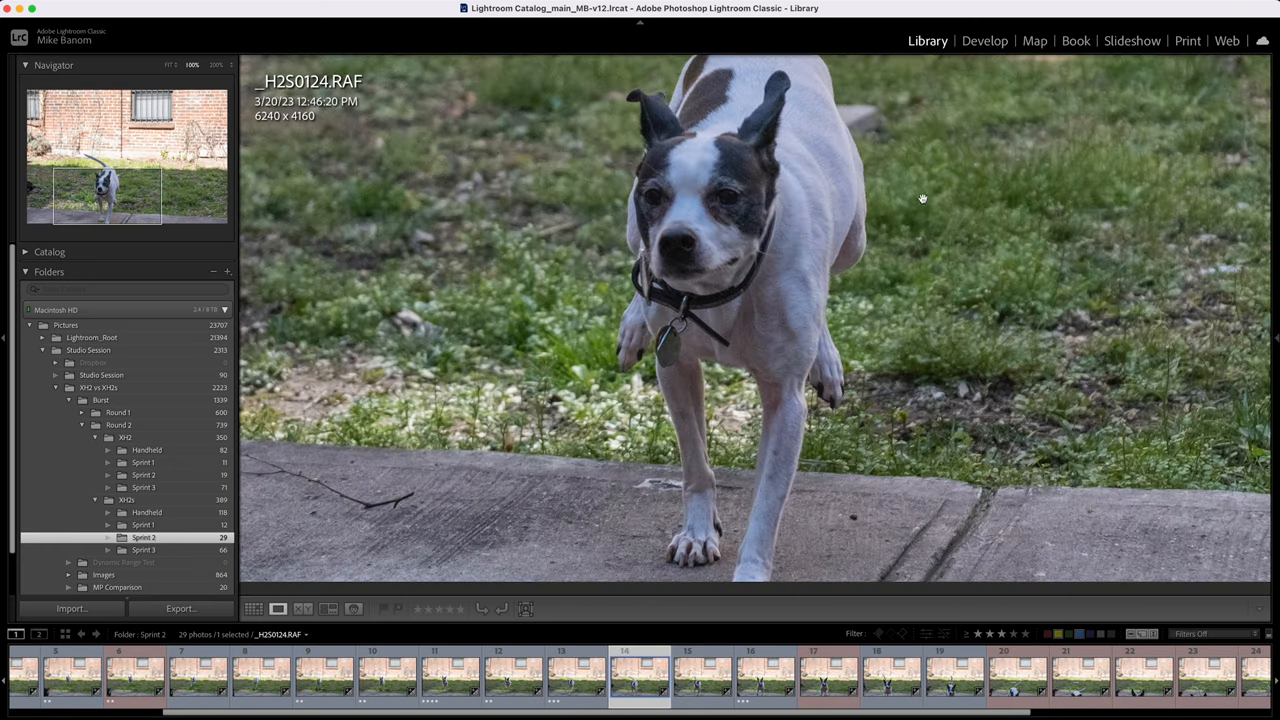
{"action": "left_click", "coordinate": [256, 610]}
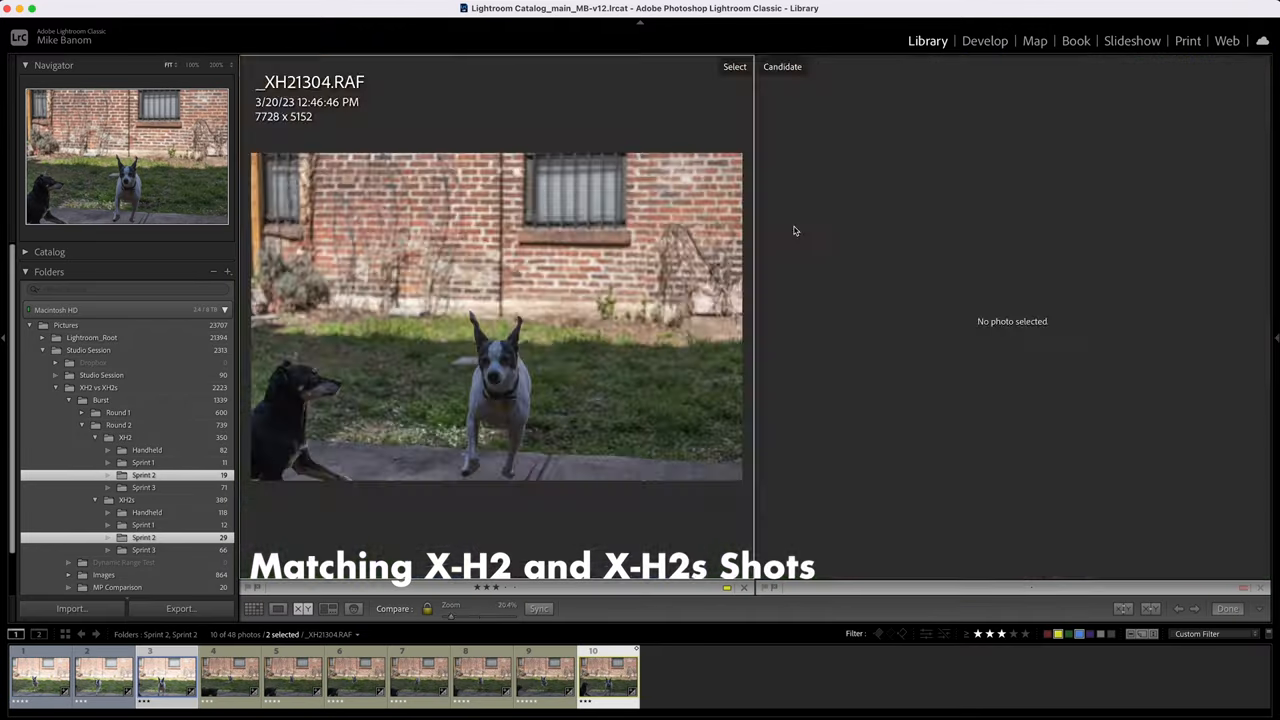
Zoom the compared X-H2S and X-H2 Sprint 2 pair on the dog and pick another pair
{"action": "left_click", "coordinate": [140, 684]}
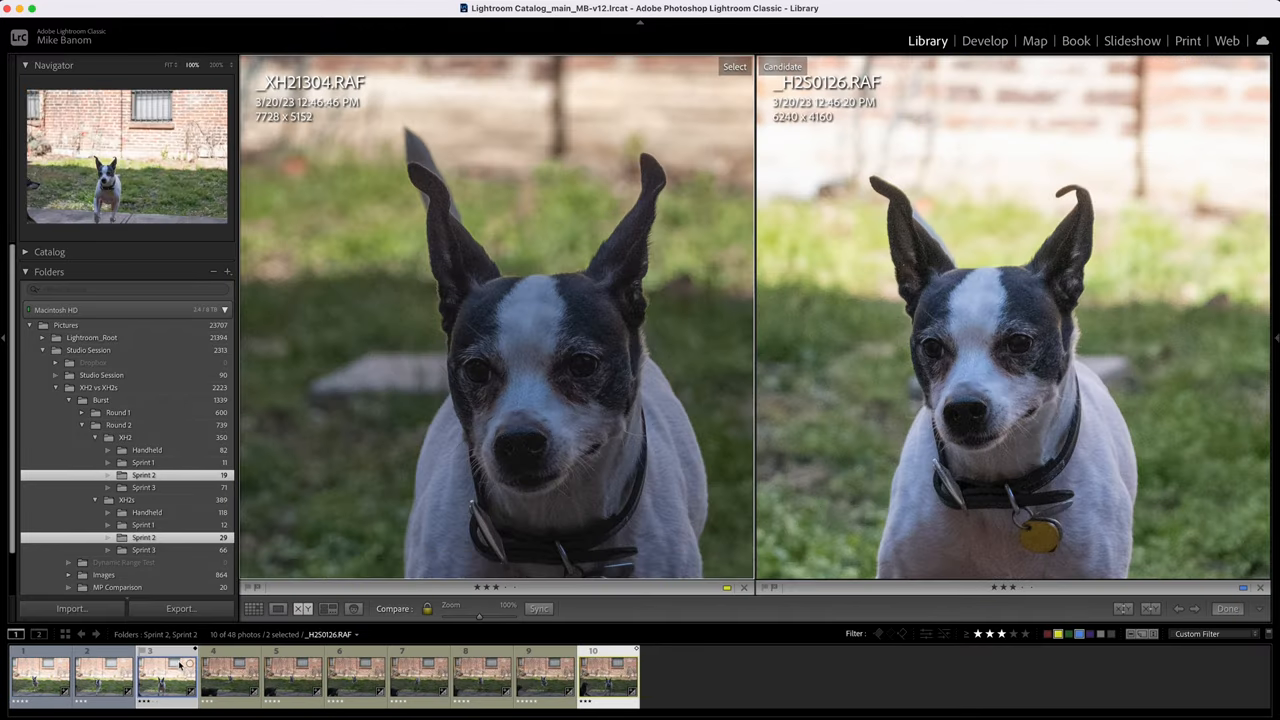
{"action": "left_click", "coordinate": [258, 608]}
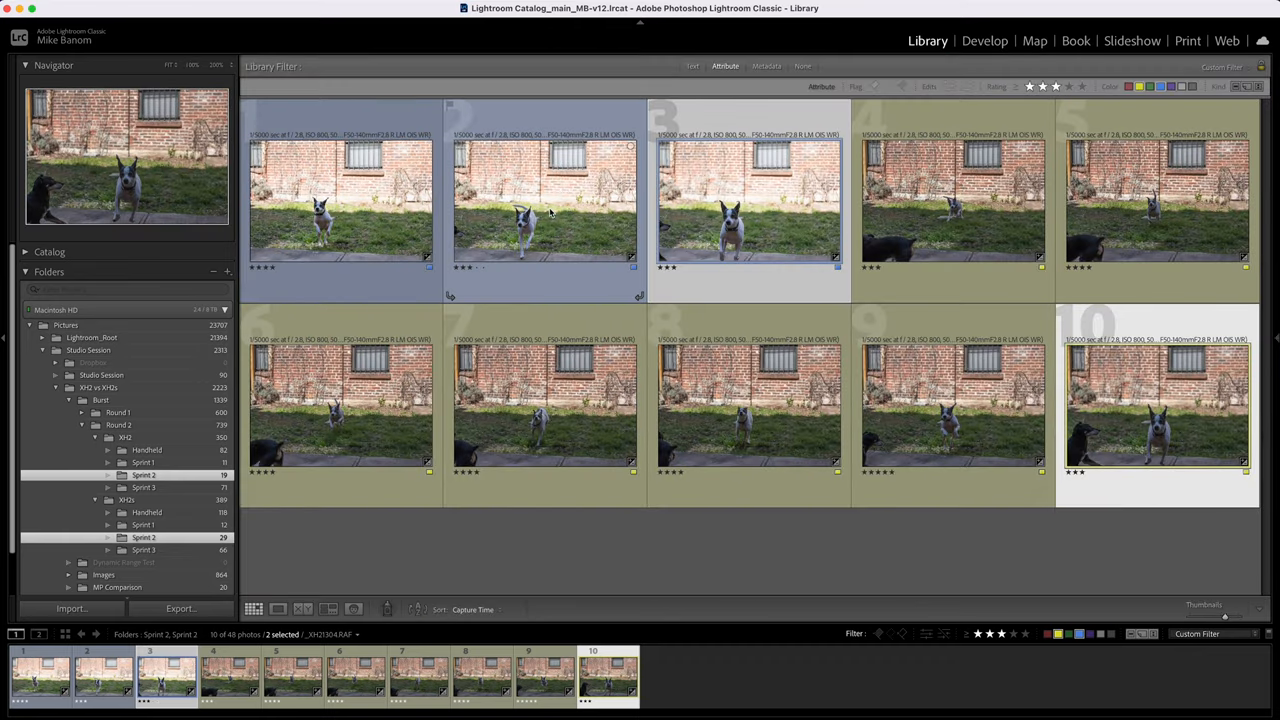
{"action": "left_click", "coordinate": [340, 200]}
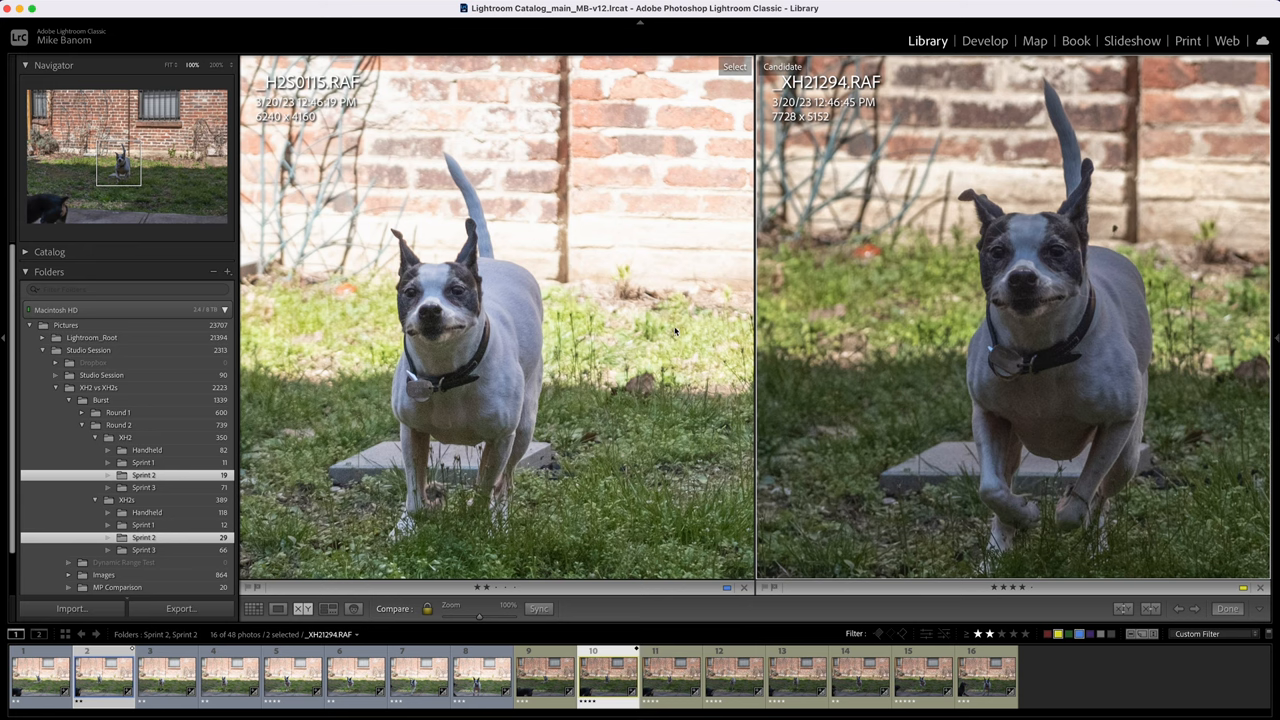
{"action": "mouse_move", "coordinate": [896, 344]}
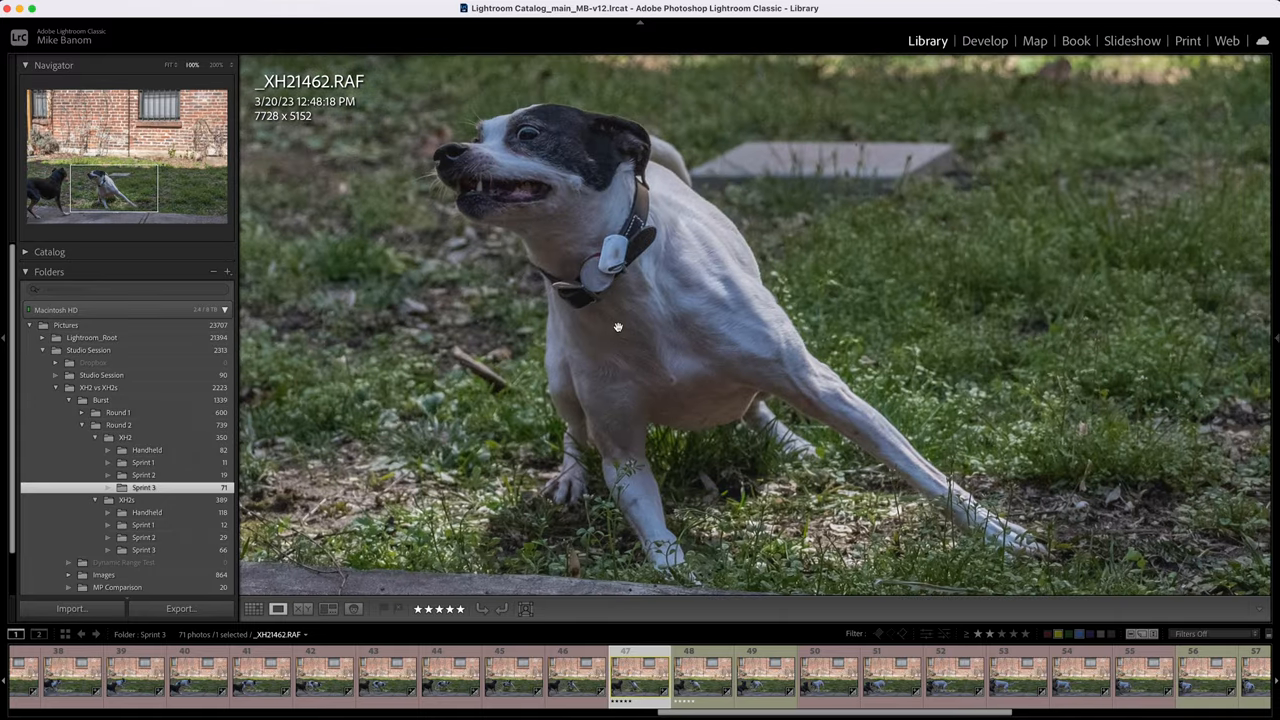
Step through the X-H2 Sprint 3 burst frames at full size, reaching the X-H2S frames
{"action": "key", "text": "right"}
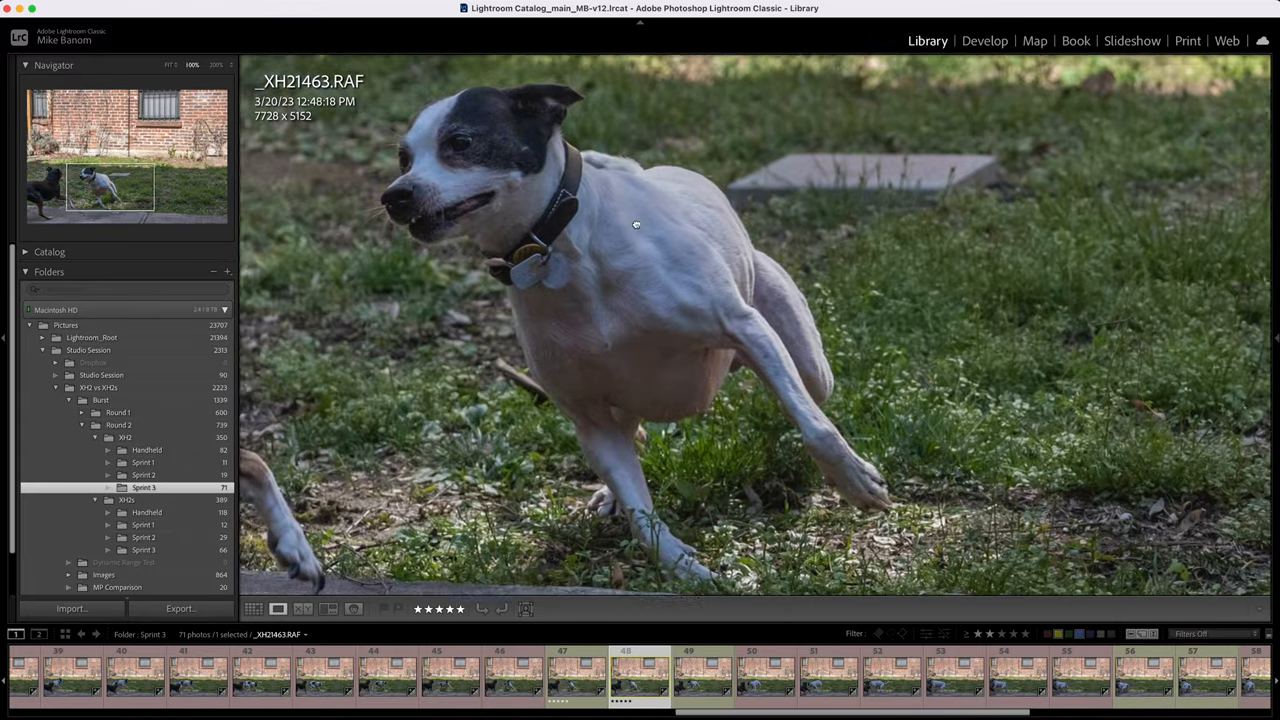
{"action": "key", "text": "right"}
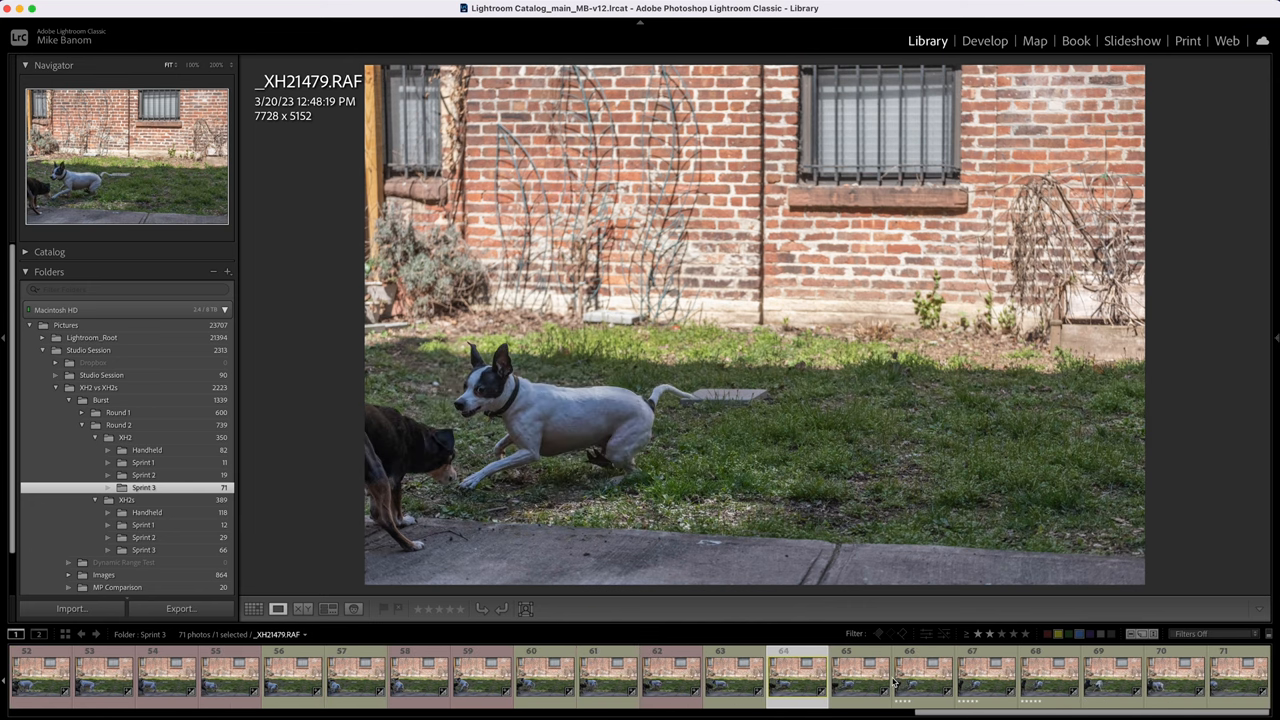
{"action": "left_click", "coordinate": [860, 684]}
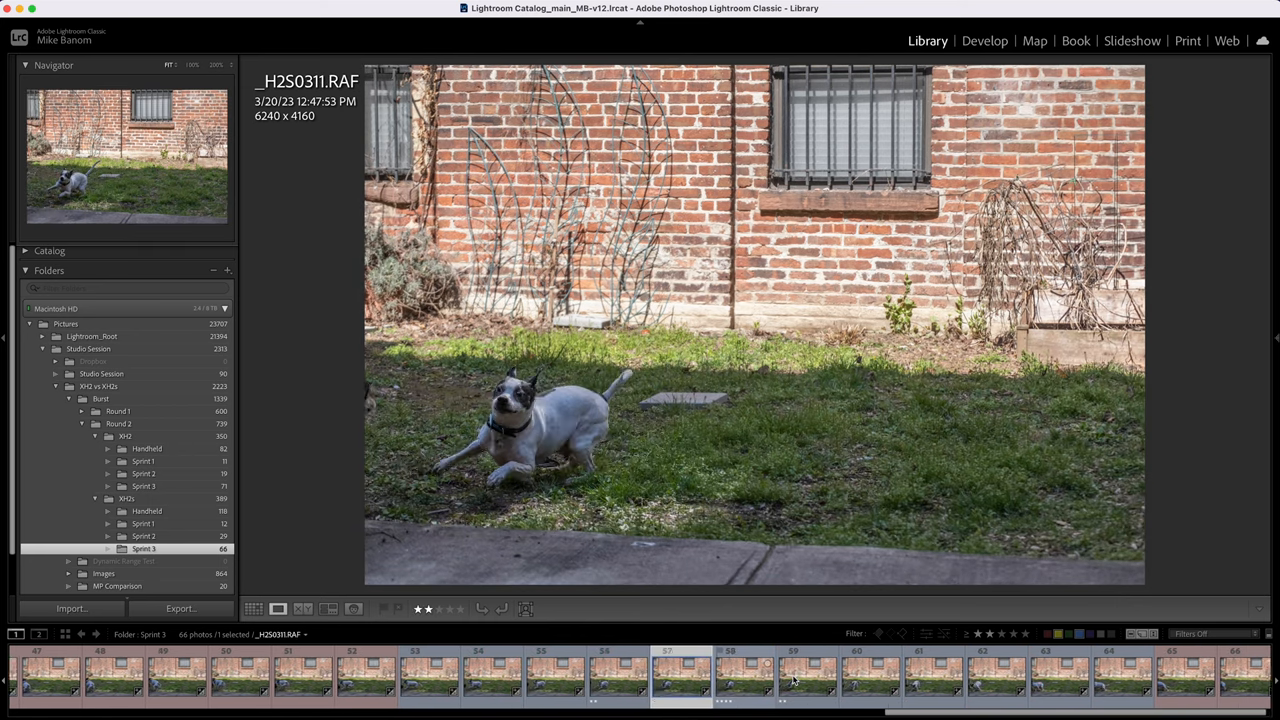
Add the other camera's Sprint 3 folder so X-H2S _H2S0291 compares against X-H2 _XH21462
{"action": "left_click", "coordinate": [256, 608]}
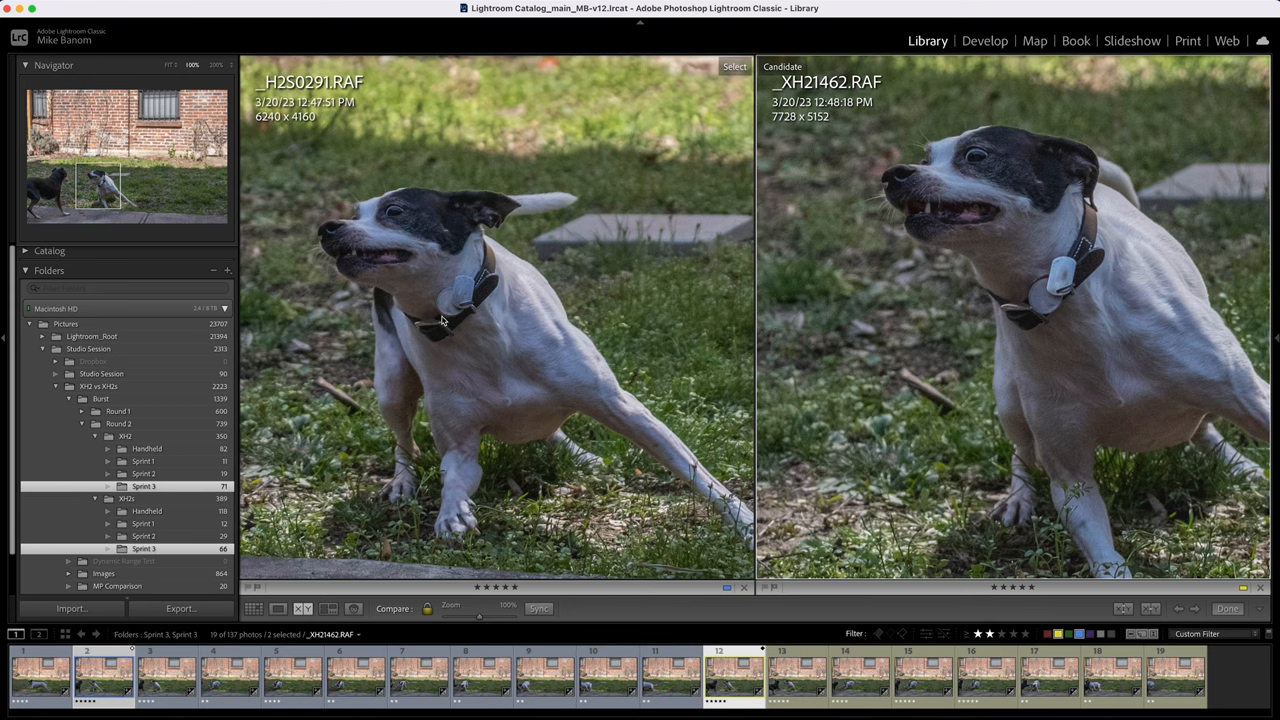
{"action": "mouse_move", "coordinate": [428, 296]}
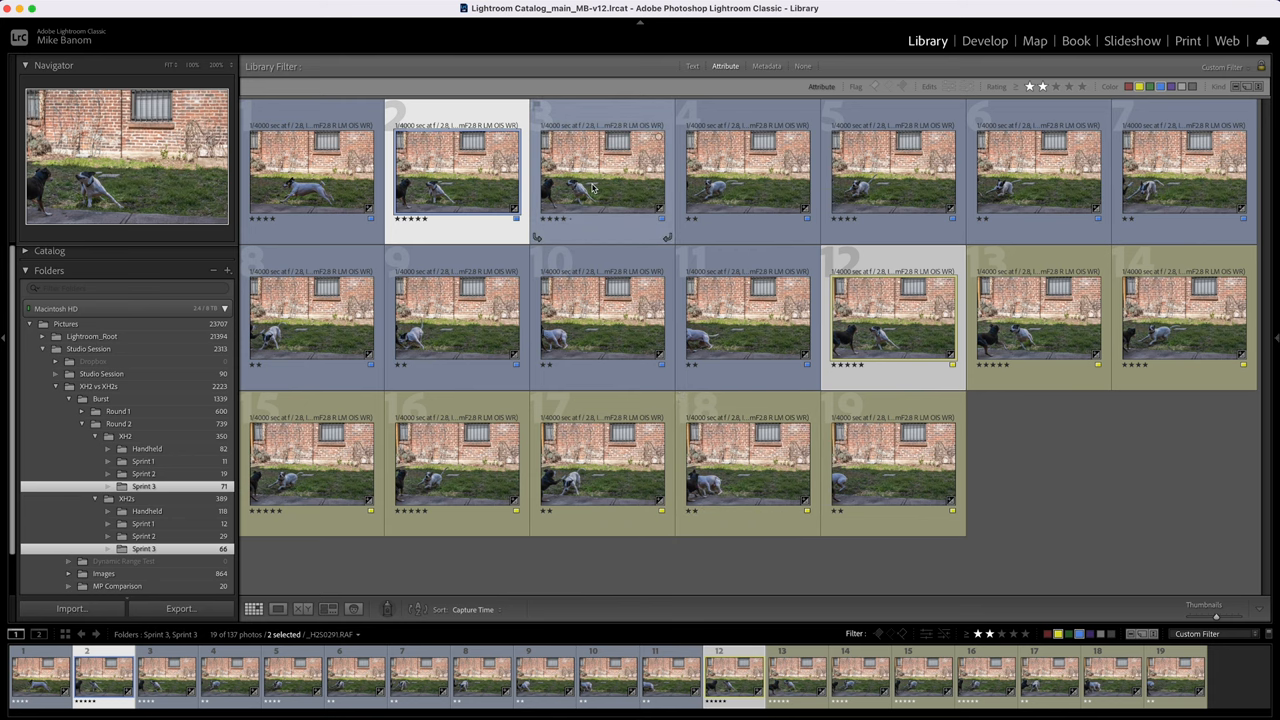
Pick a different Sprint 3 frame pair from the combined thumbnail grid to compare
{"action": "left_click", "coordinate": [300, 608]}
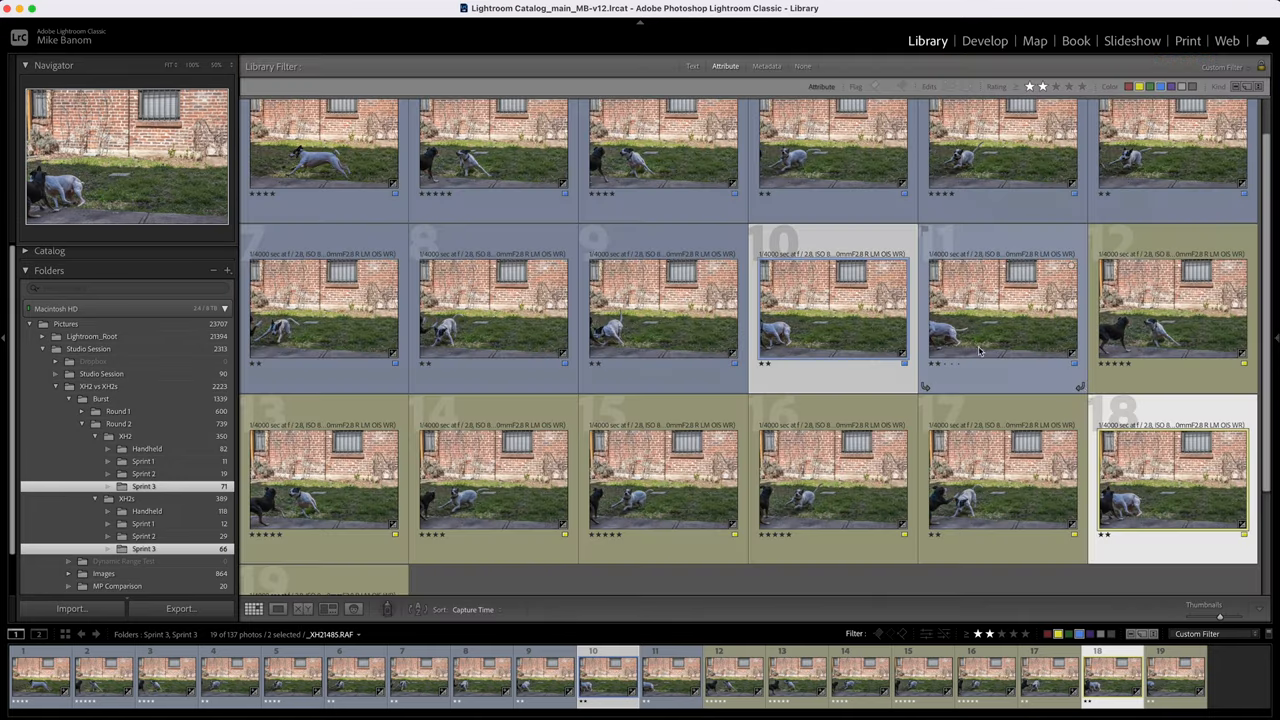
Show the X-H2S Handheld folder and pick one of its running-dog shots
{"action": "left_click", "coordinate": [148, 512]}
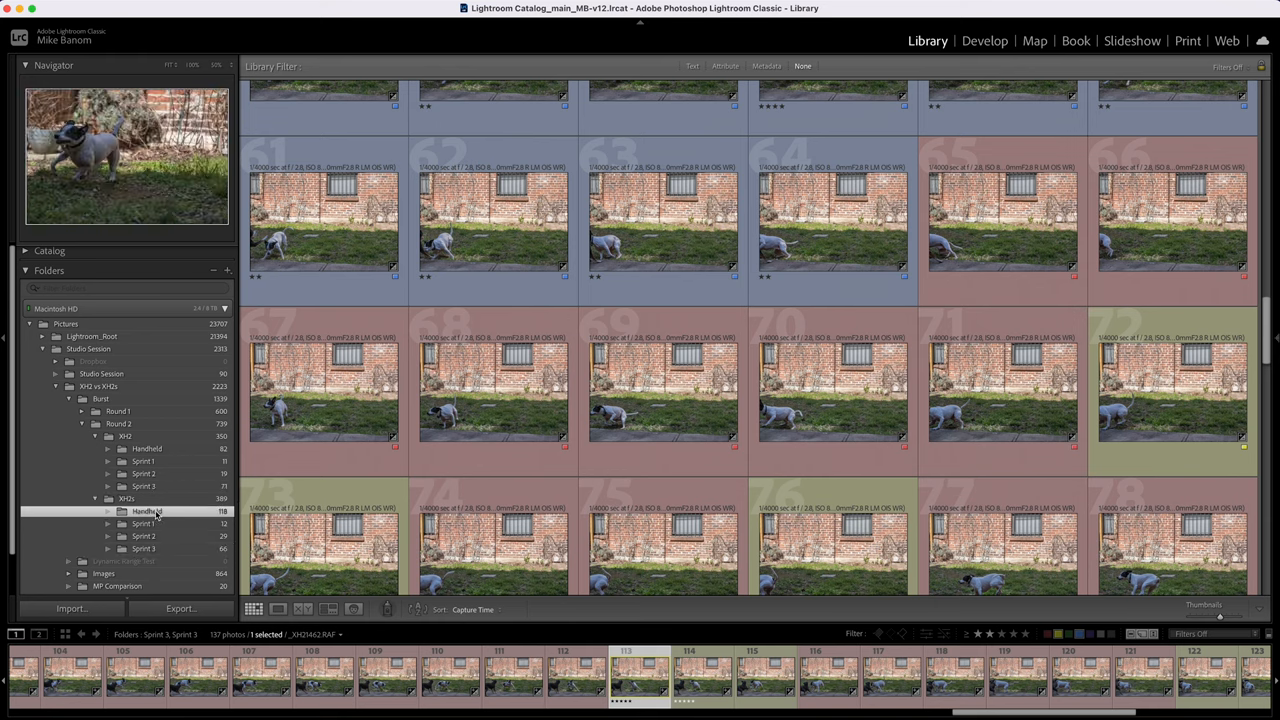
{"action": "left_click", "coordinate": [144, 512]}
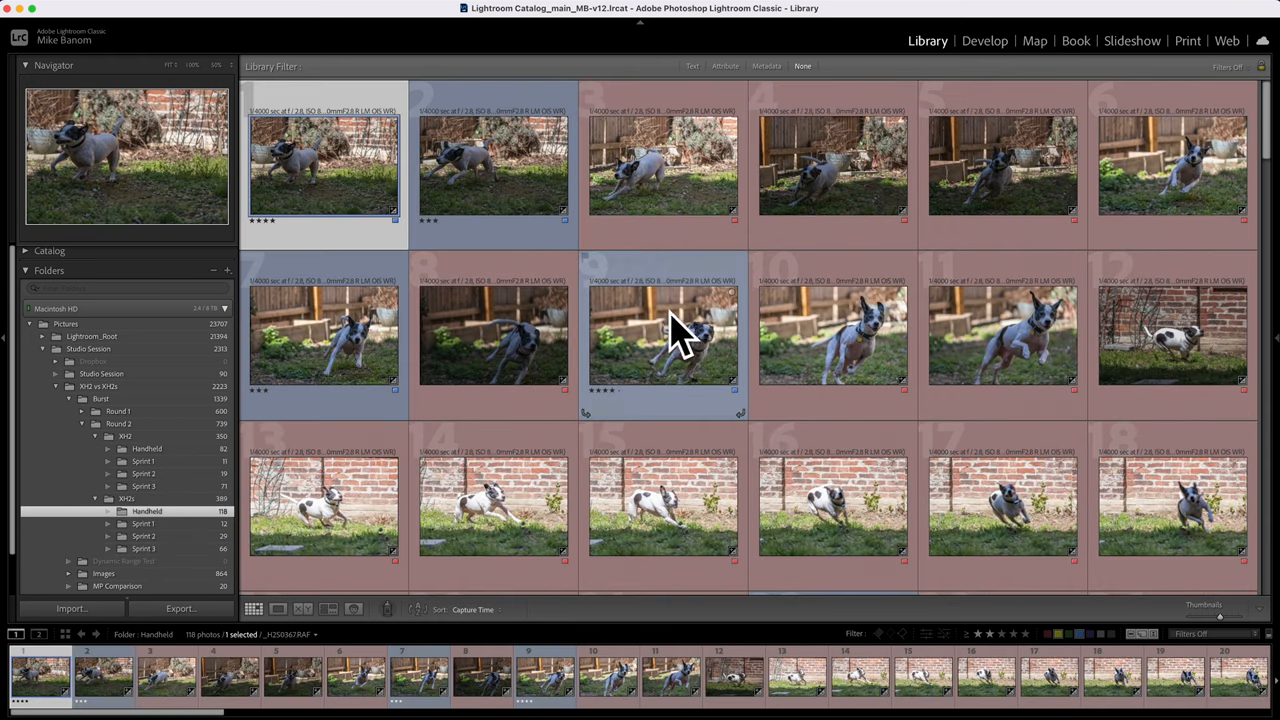
{"action": "mouse_move", "coordinate": [672, 350]}
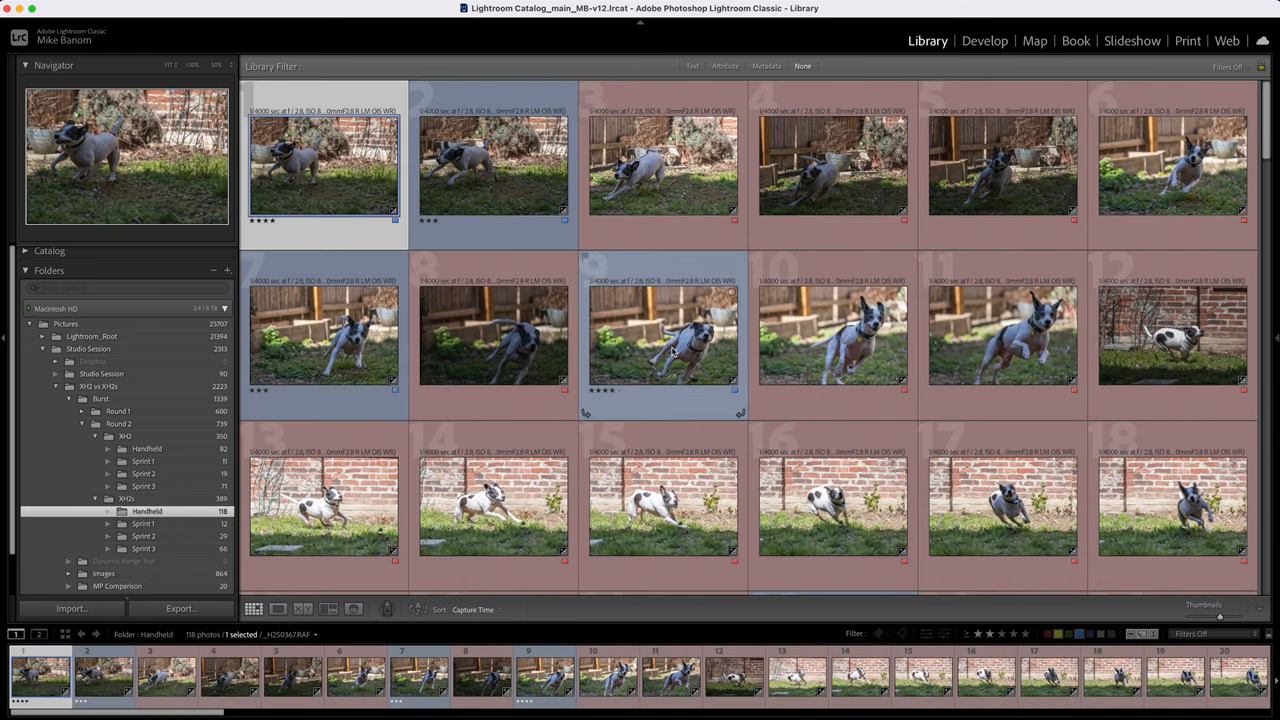
{"action": "mouse_move", "coordinate": [672, 350]}
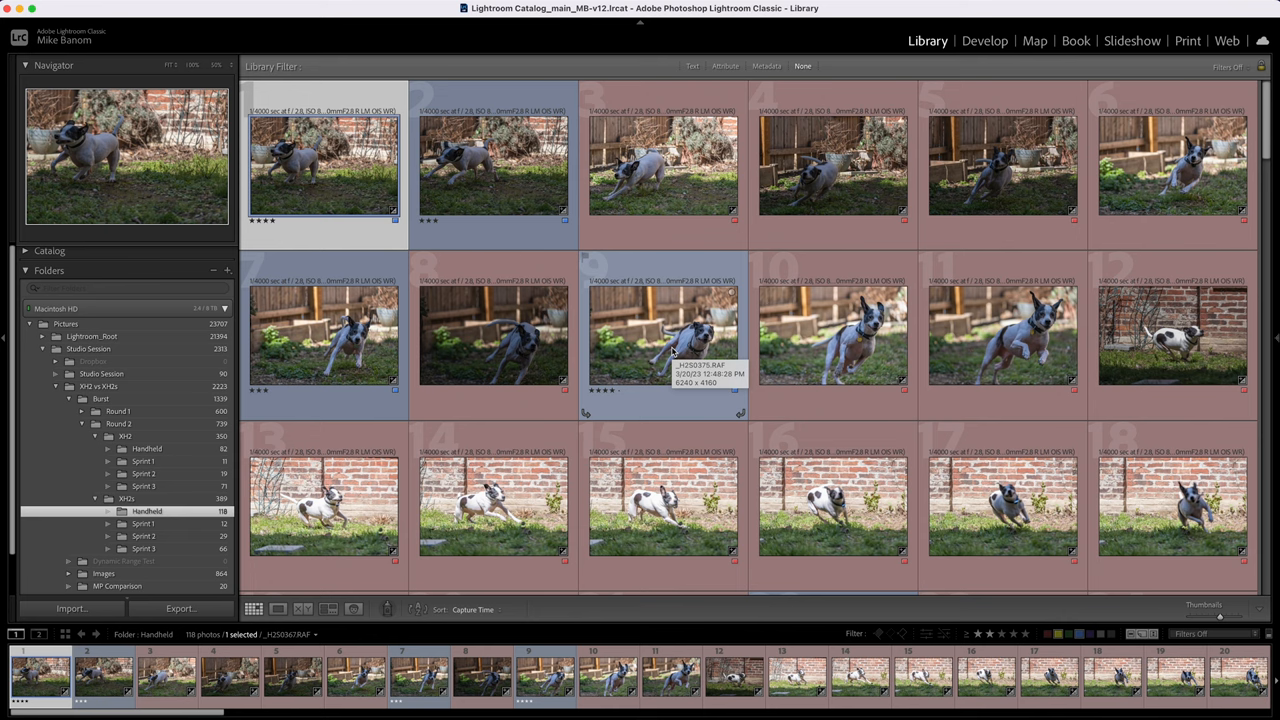
{"action": "mouse_move", "coordinate": [760, 228]}
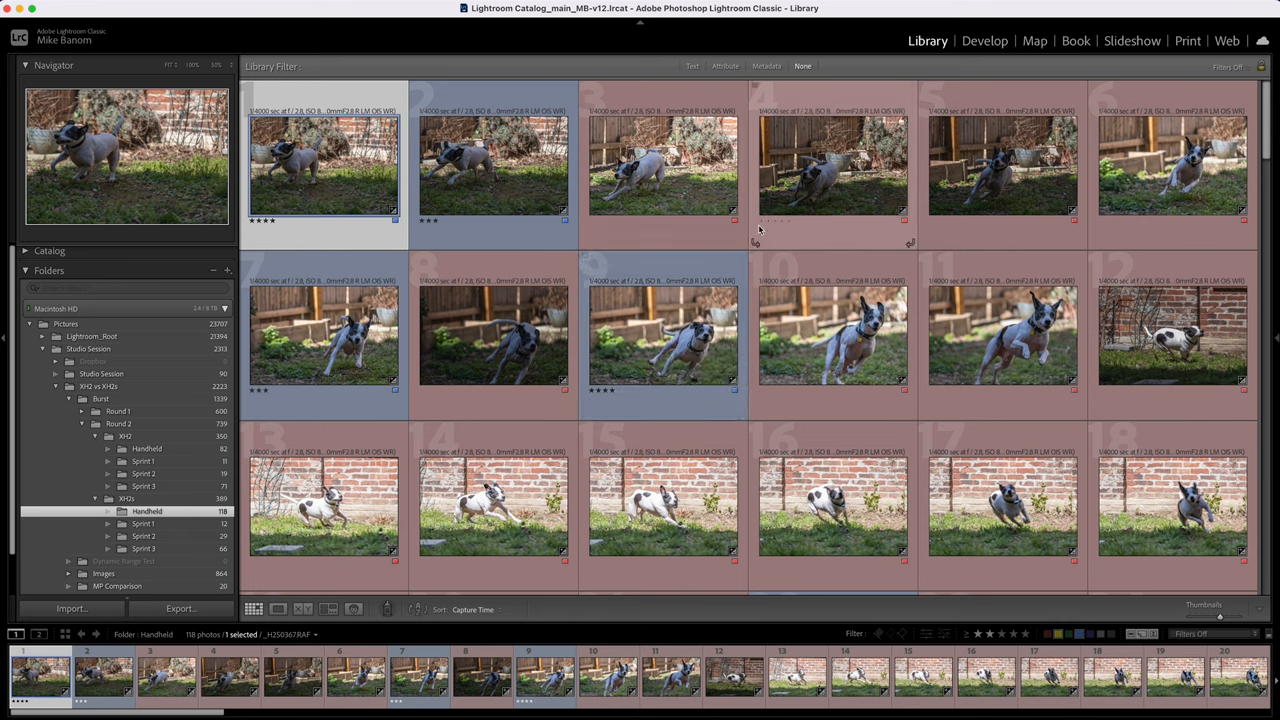
{"action": "mouse_move", "coordinate": [890, 260]}
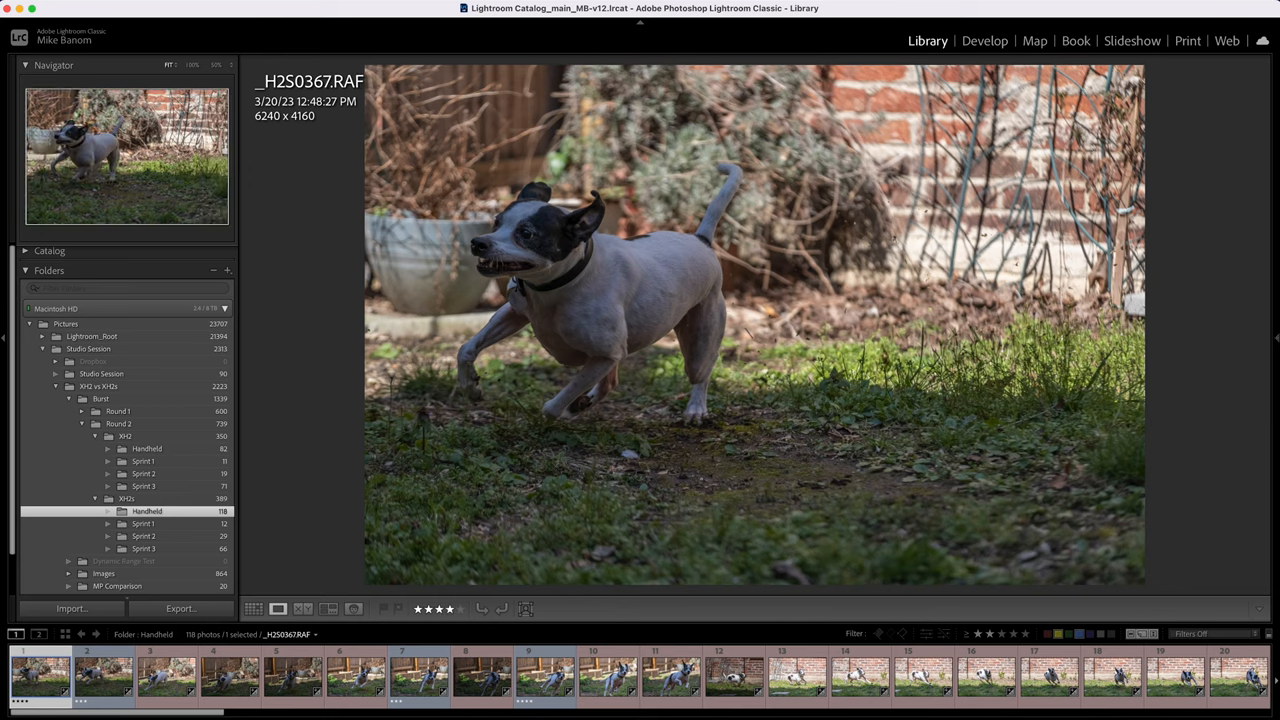
Step through successive X-H2S Handheld shots at large size via the filmstrip
{"action": "left_click", "coordinate": [142, 684]}
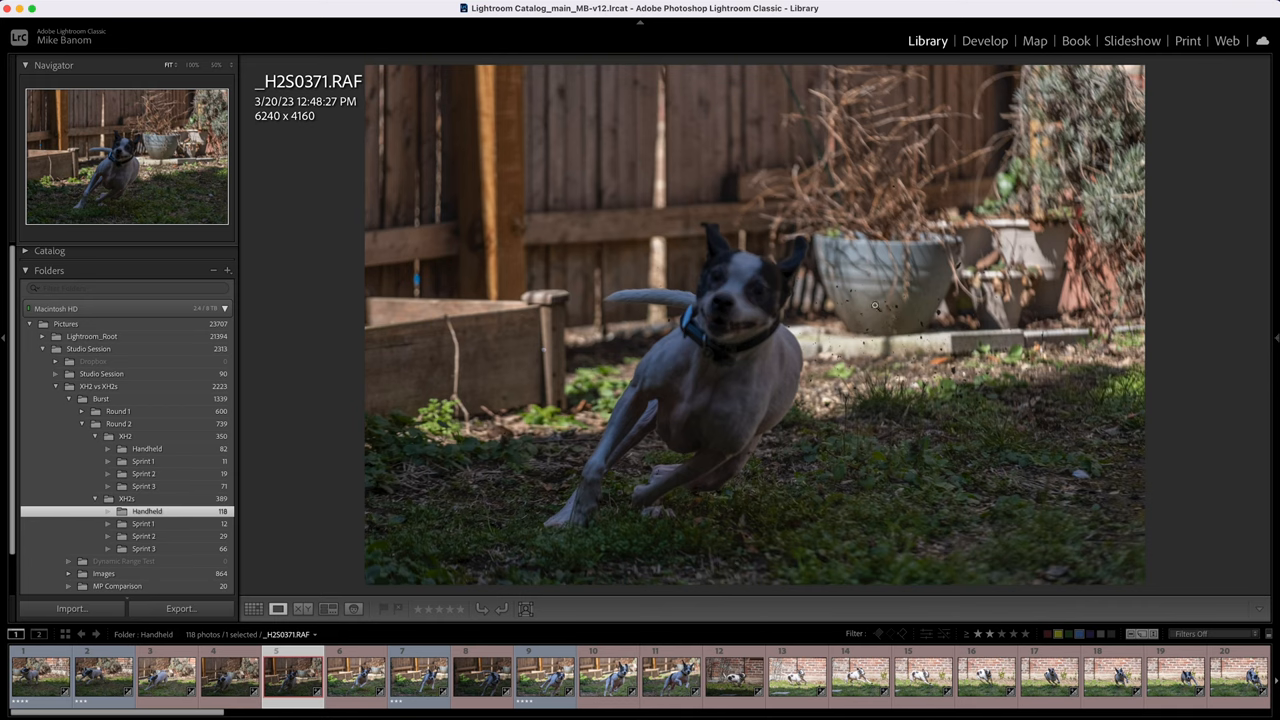
{"action": "left_click", "coordinate": [404, 684]}
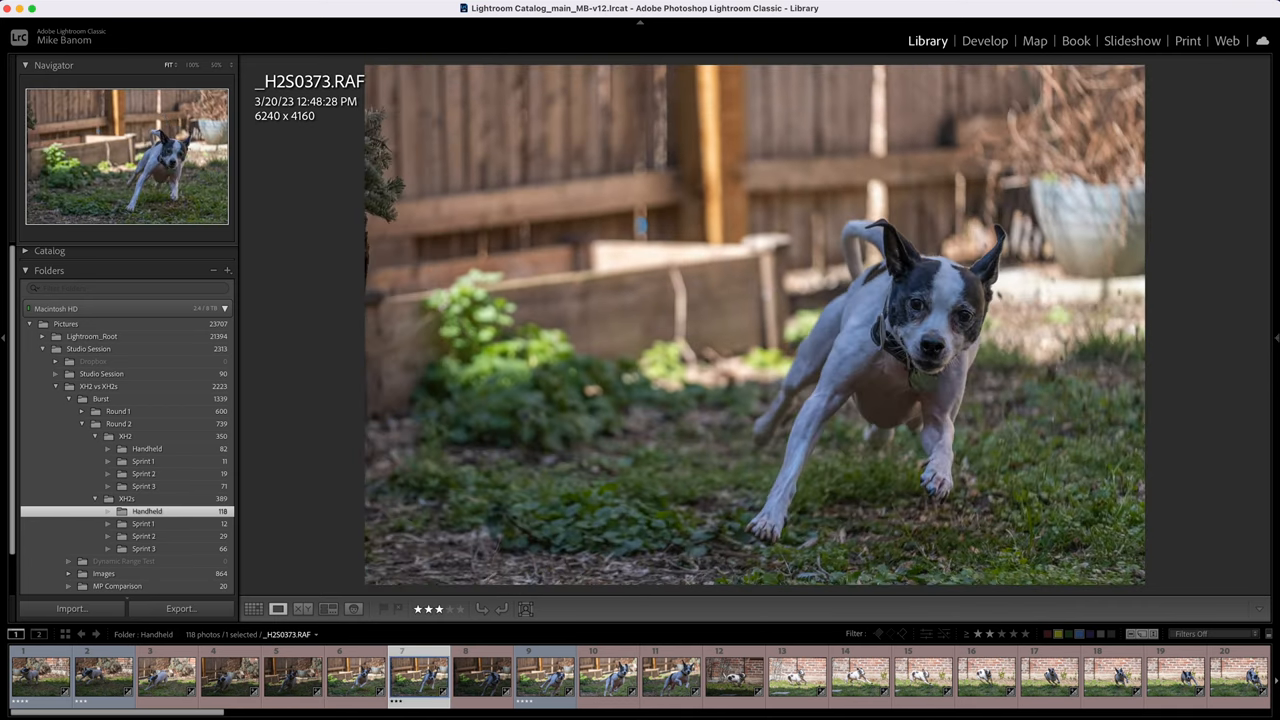
{"action": "left_click", "coordinate": [528, 690]}
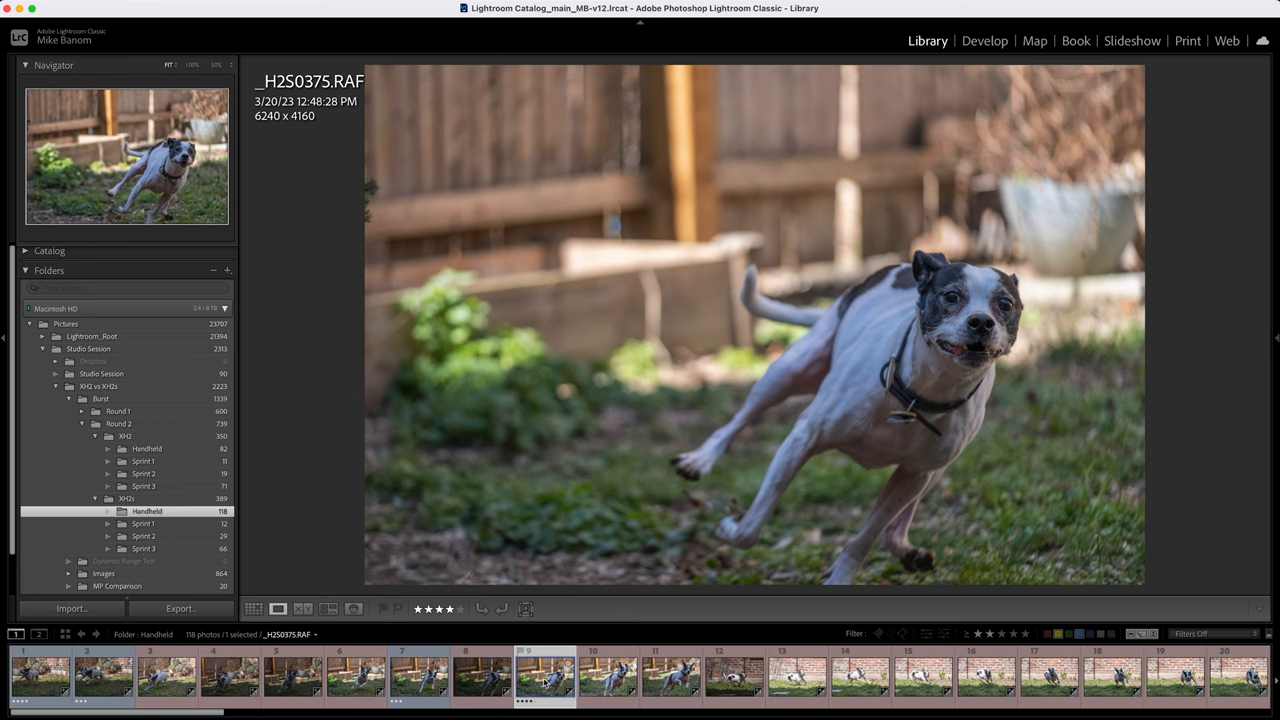
{"action": "left_click", "coordinate": [598, 688]}
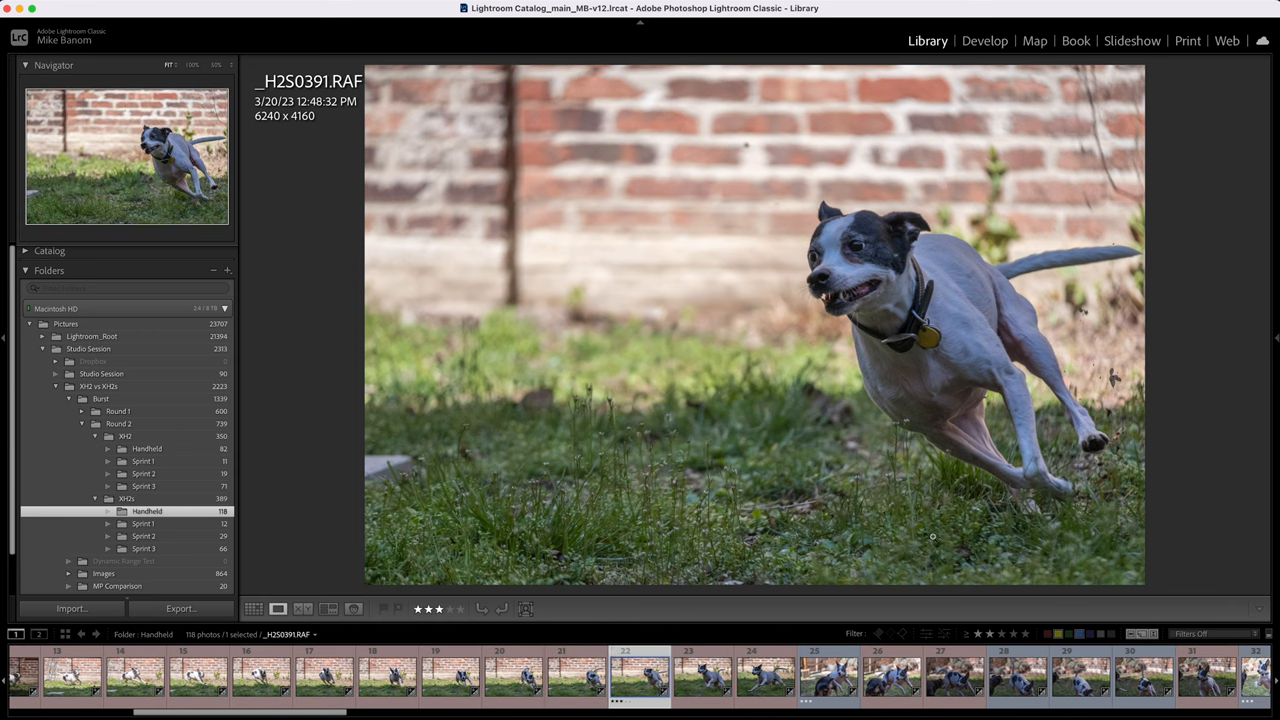
{"action": "mouse_move", "coordinate": [500, 418]}
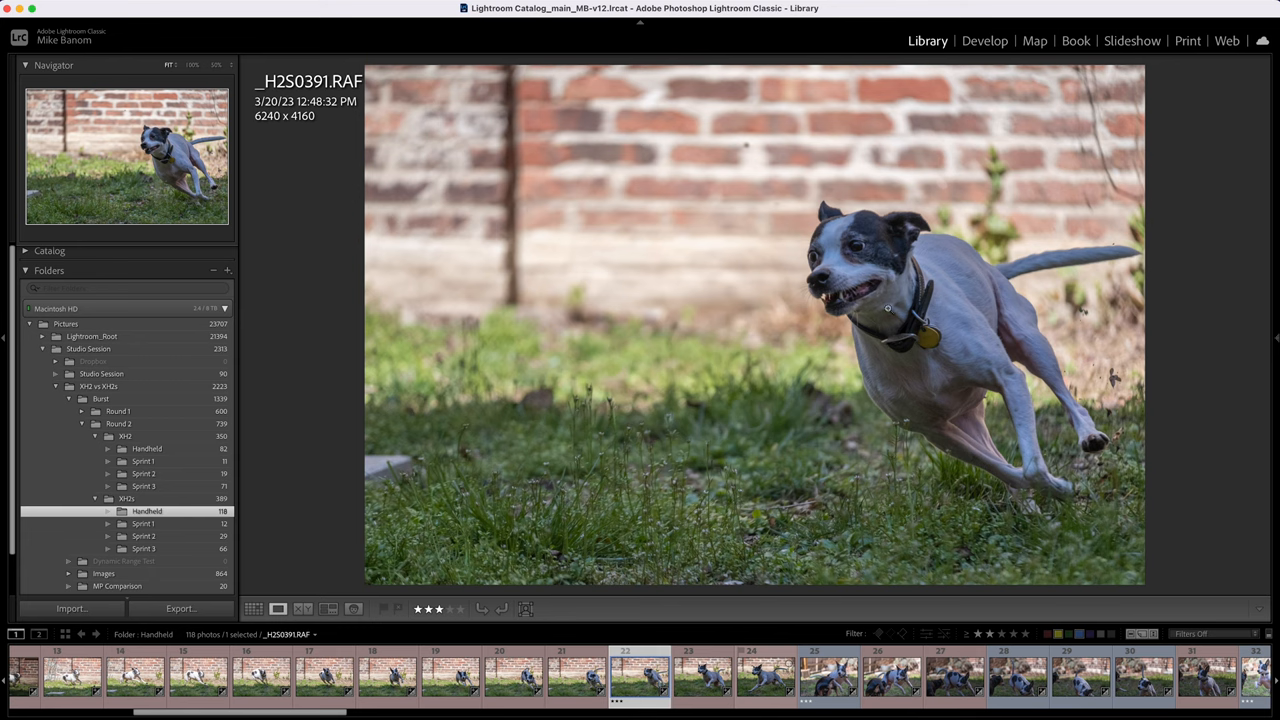
Switch to the X-H2 Handheld folder and return to its thumbnail grid
{"action": "left_click", "coordinate": [700, 690]}
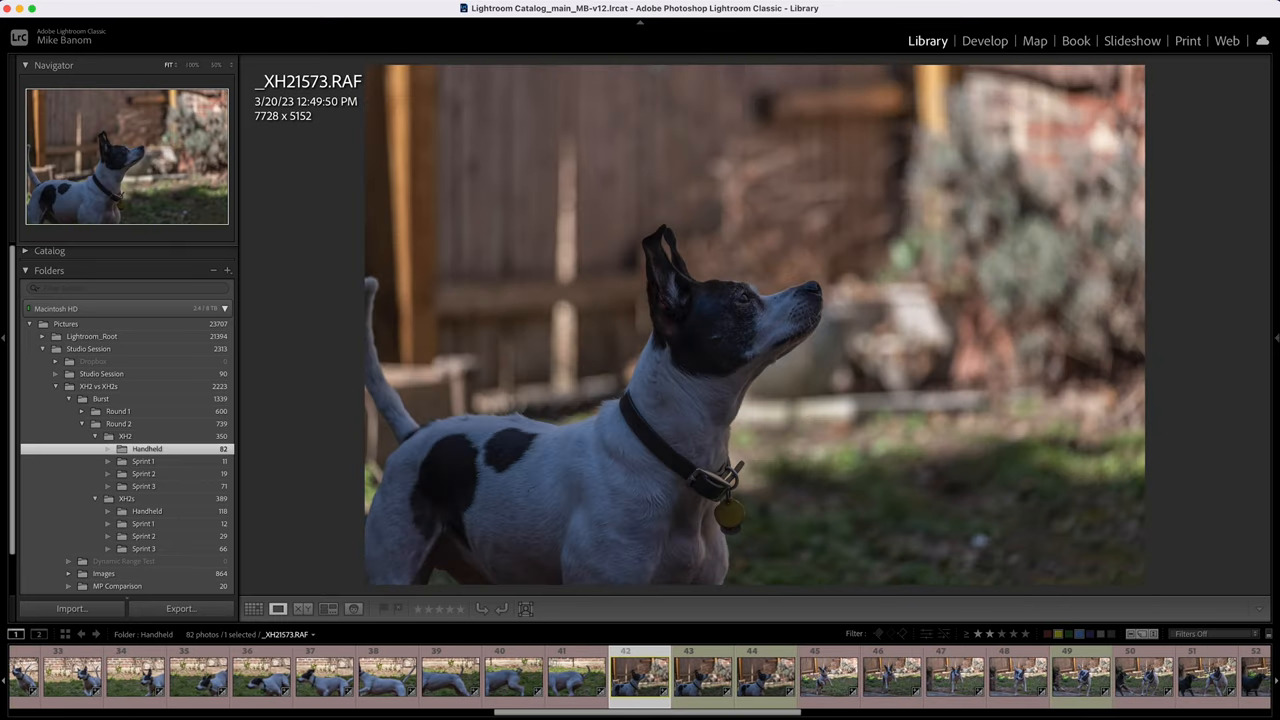
{"action": "left_click", "coordinate": [258, 612]}
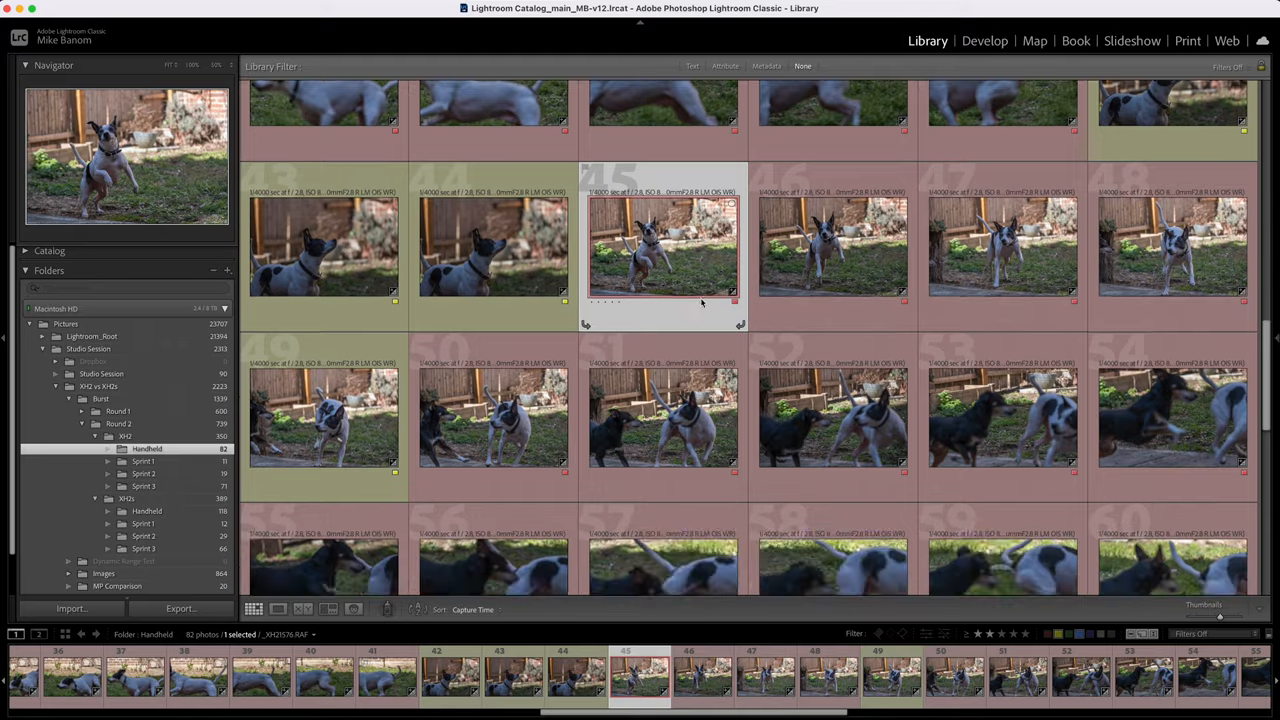